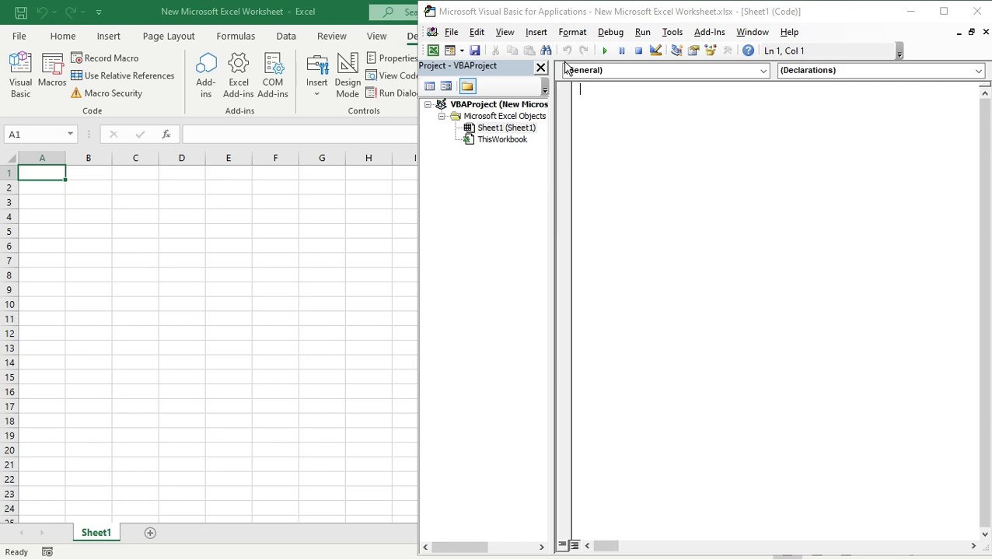
{"action": "mouse_move", "coordinate": [571, 68]}
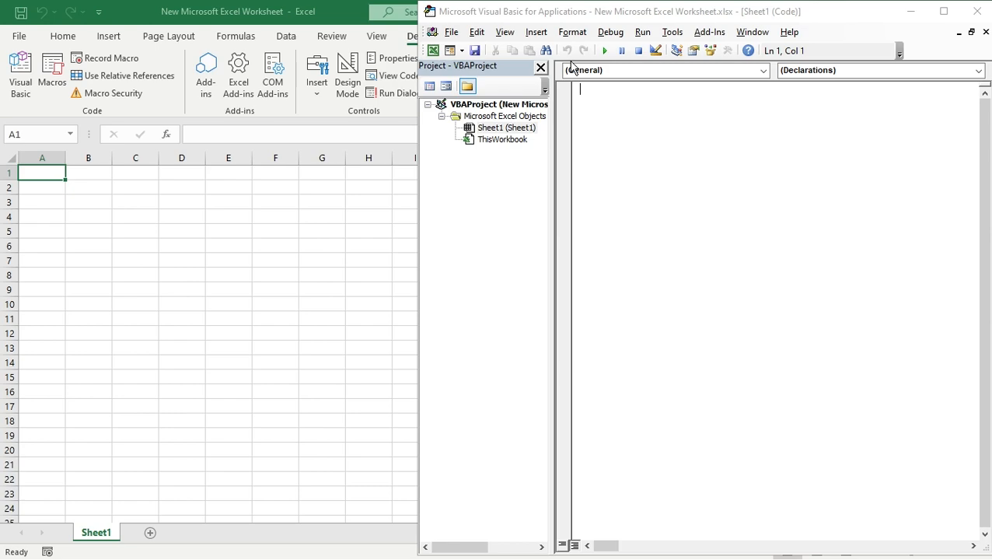
{"action": "mouse_move", "coordinate": [574, 69]}
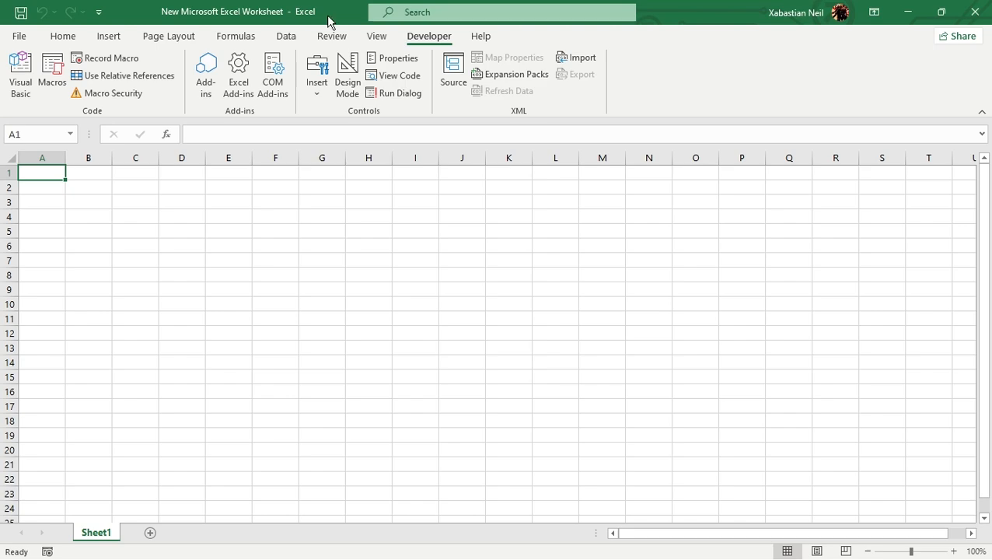
{"action": "mouse_move", "coordinate": [279, 116]}
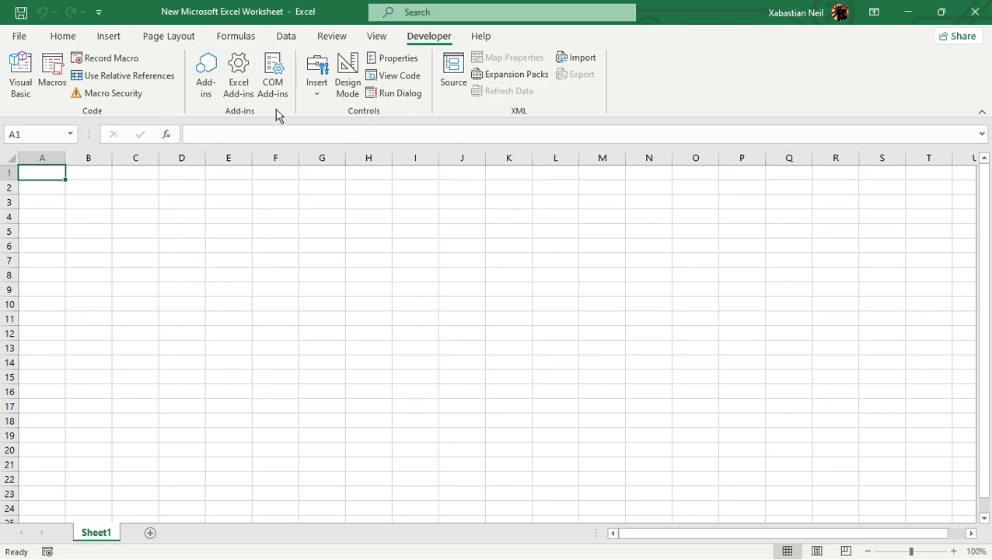
{"action": "mouse_move", "coordinate": [134, 183]}
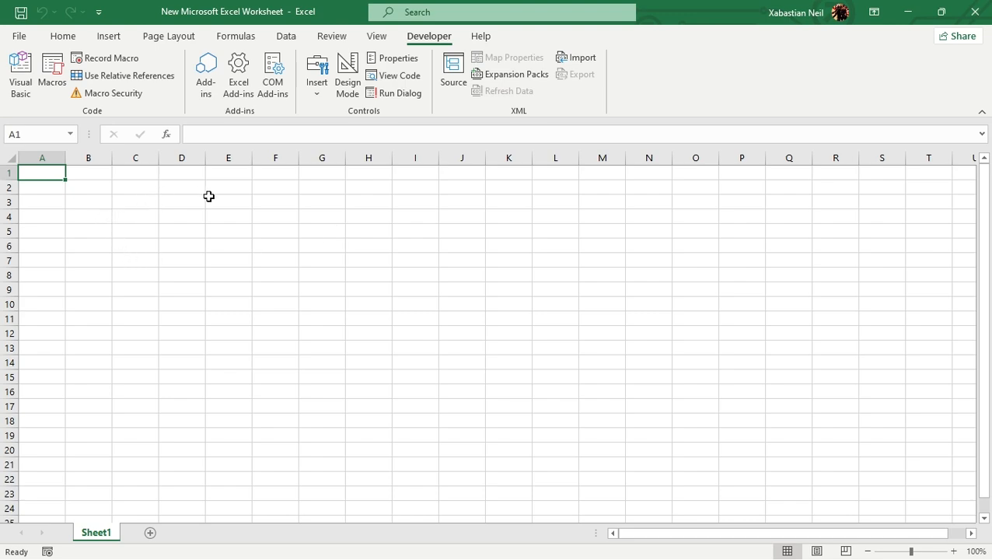
{"action": "mouse_move", "coordinate": [336, 279]}
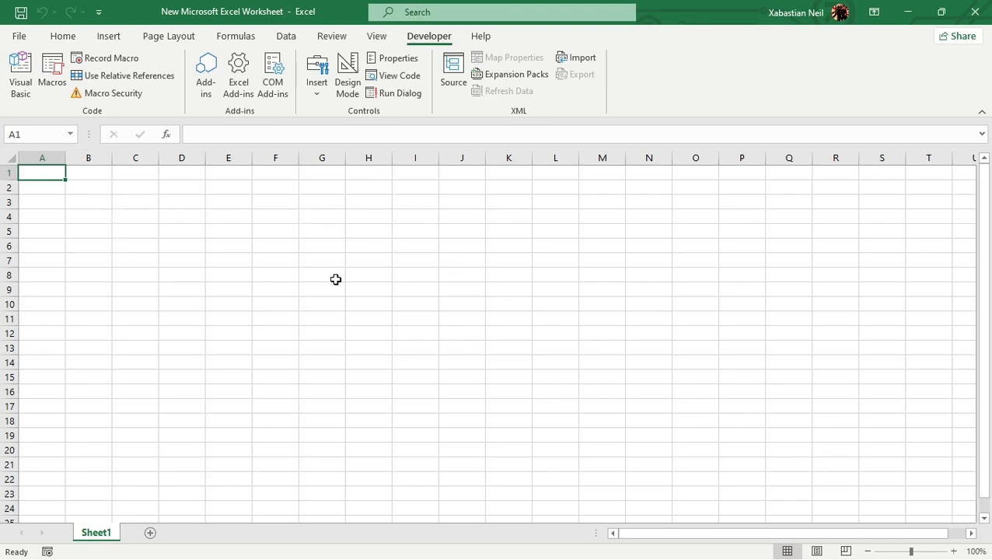
{"action": "mouse_move", "coordinate": [63, 35]}
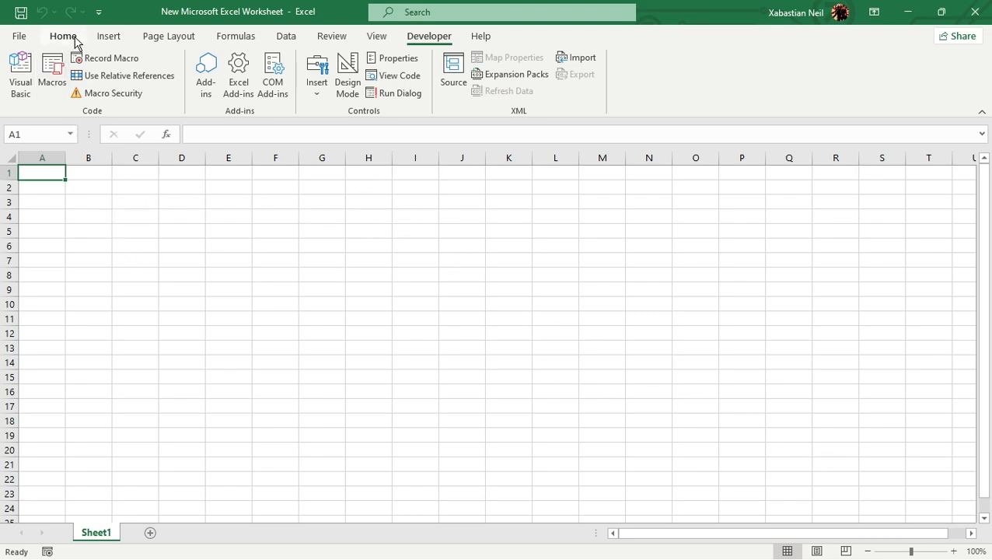
Show the Home ribbon commands over the blank Sheet1.
{"action": "left_click", "coordinate": [63, 36]}
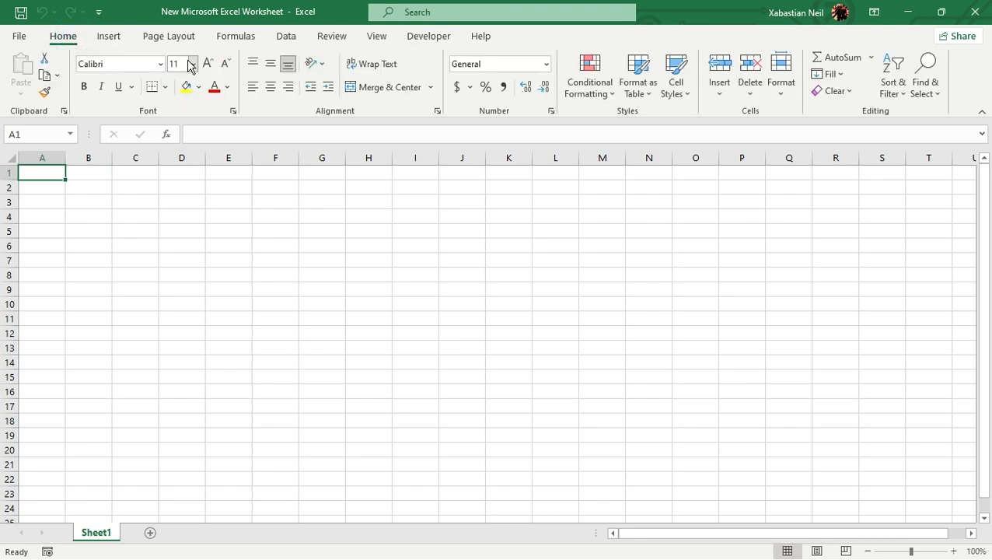
{"action": "mouse_move", "coordinate": [180, 64]}
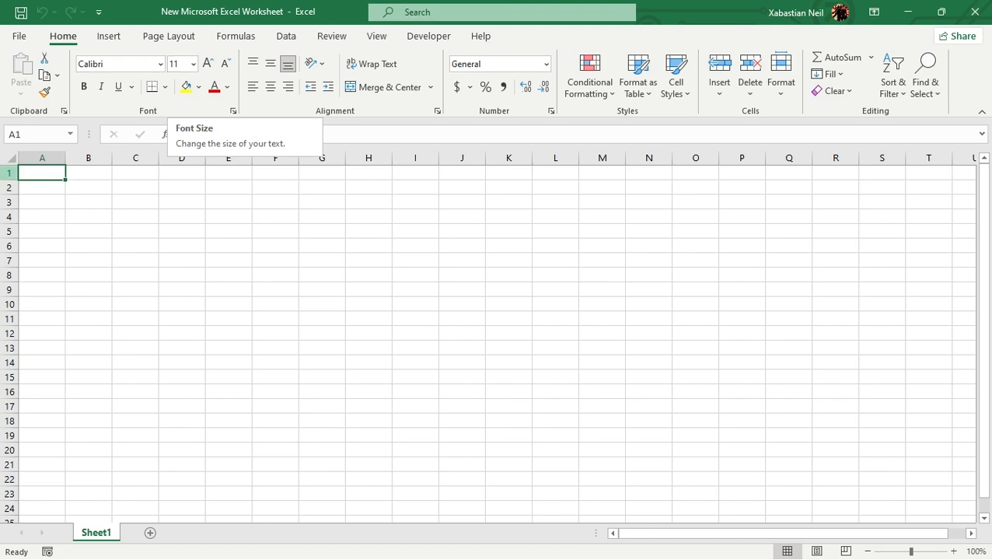
{"action": "mouse_move", "coordinate": [141, 184]}
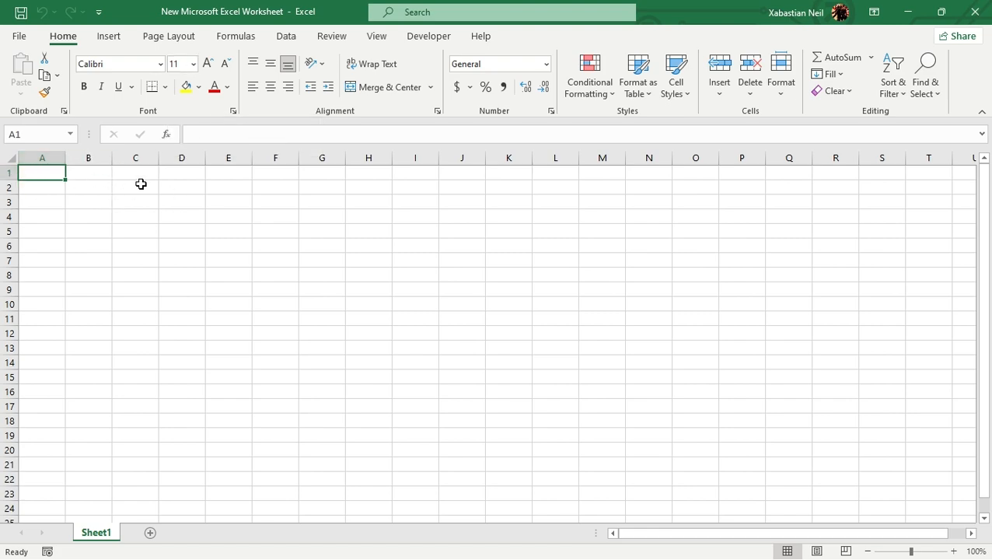
{"action": "mouse_move", "coordinate": [108, 190]}
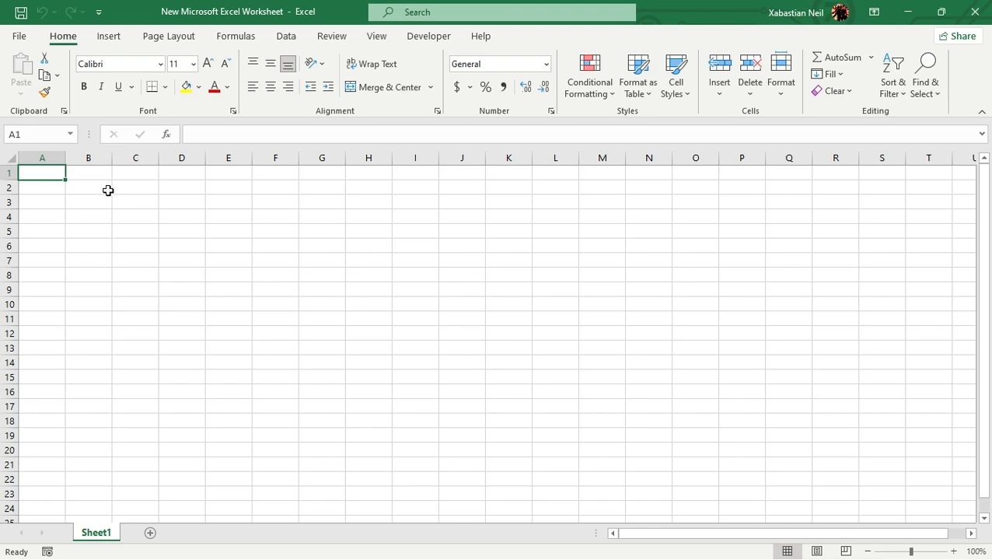
{"action": "left_click", "coordinate": [88, 188]}
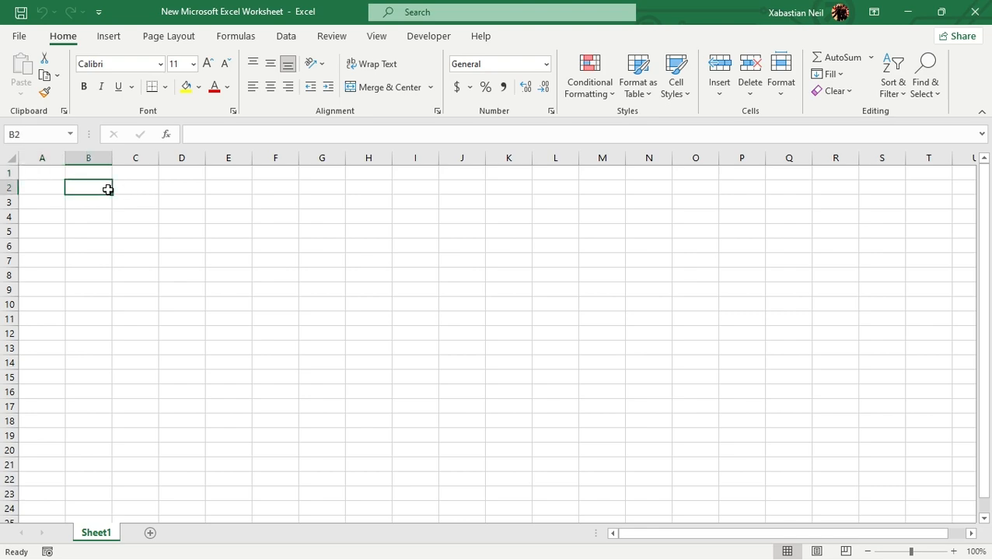
{"action": "left_click", "coordinate": [42, 173]}
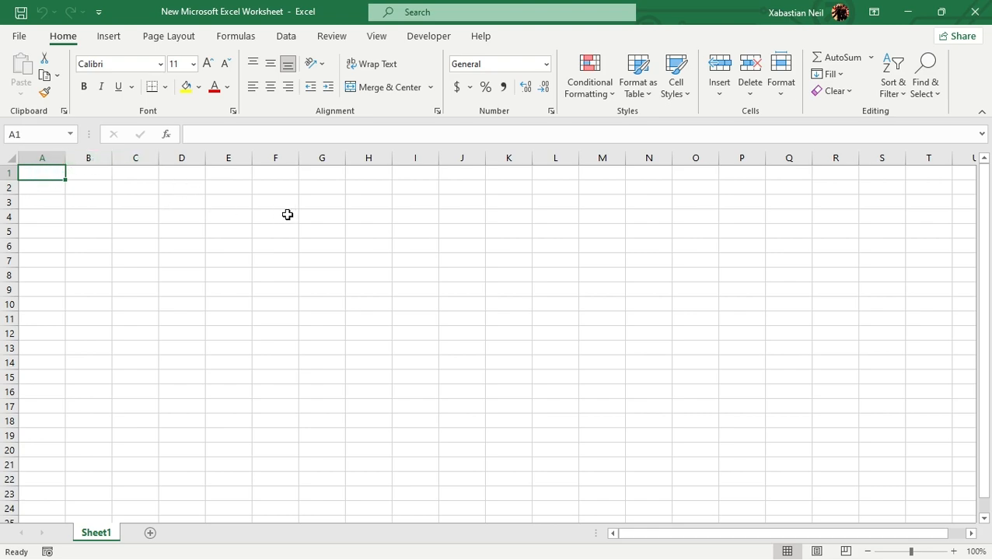
{"action": "mouse_move", "coordinate": [254, 172]}
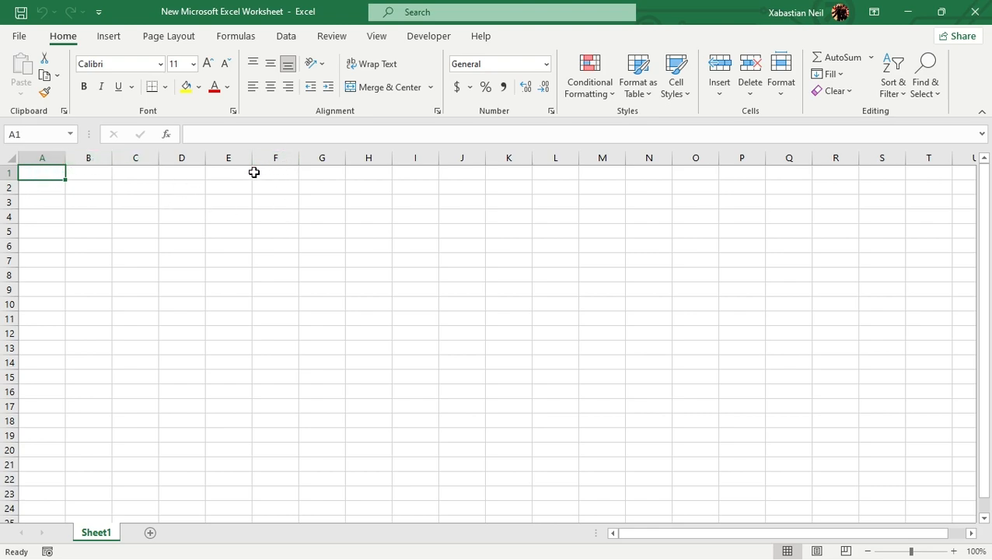
{"action": "mouse_move", "coordinate": [203, 179]}
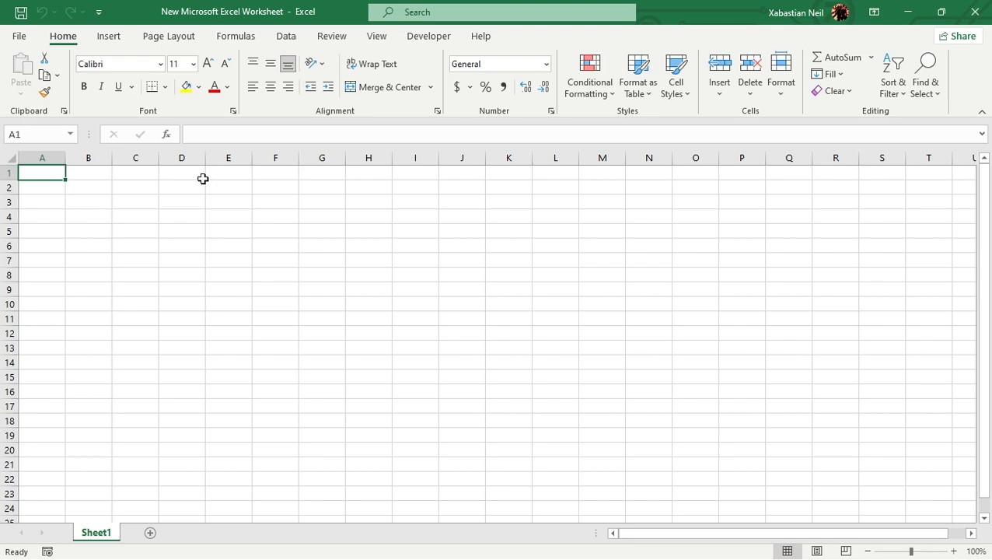
{"action": "mouse_move", "coordinate": [225, 202]}
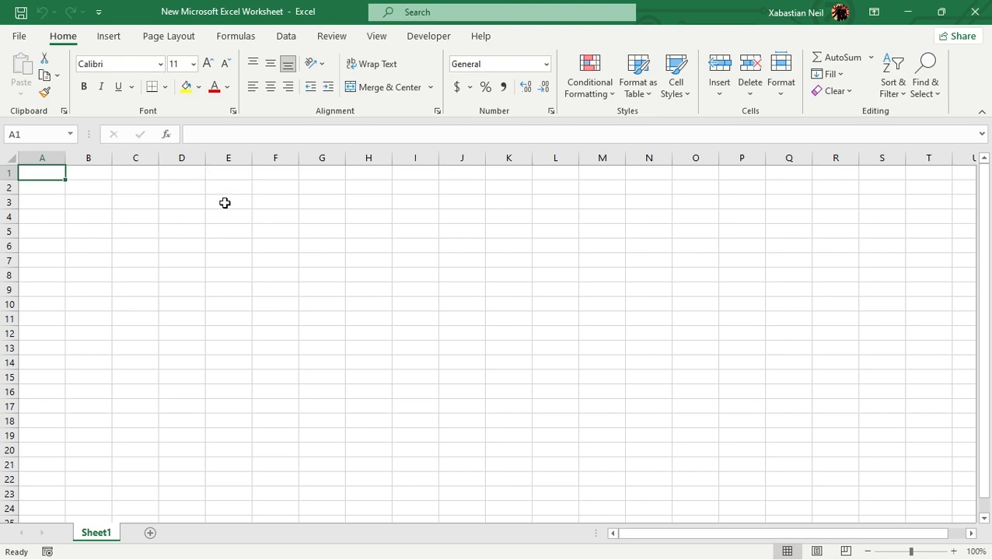
{"action": "type", "text": "sdfhsdfh"}
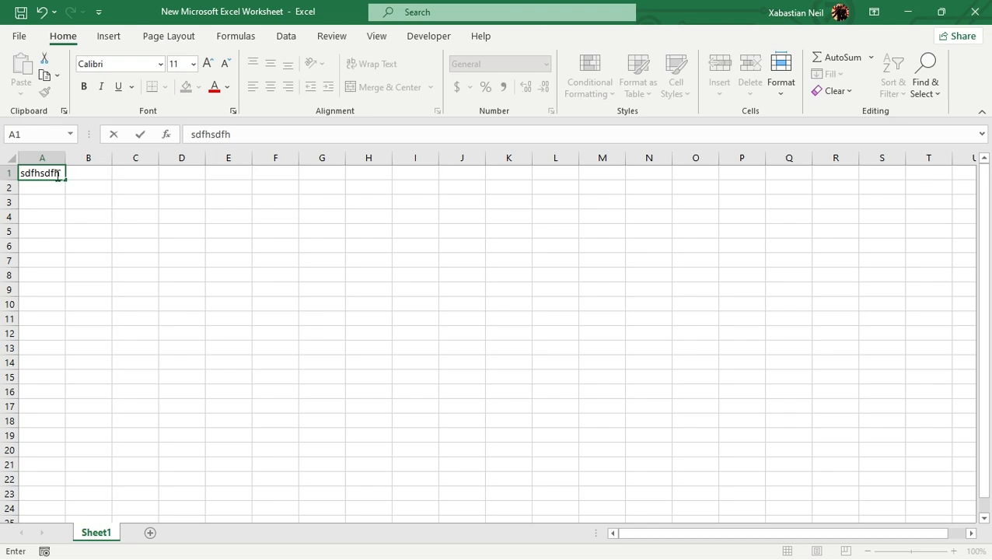
{"action": "key", "text": "Backspace"}
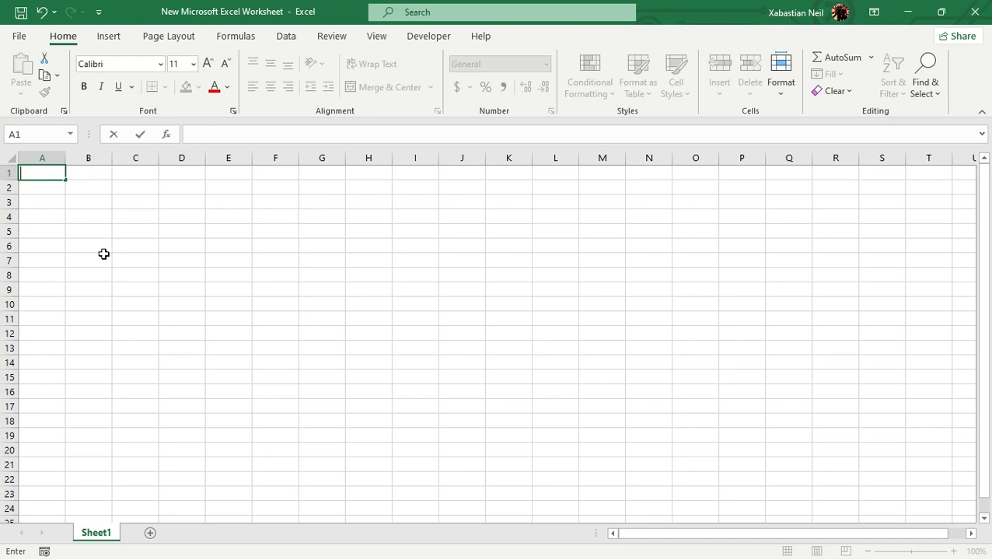
{"action": "mouse_move", "coordinate": [269, 218]}
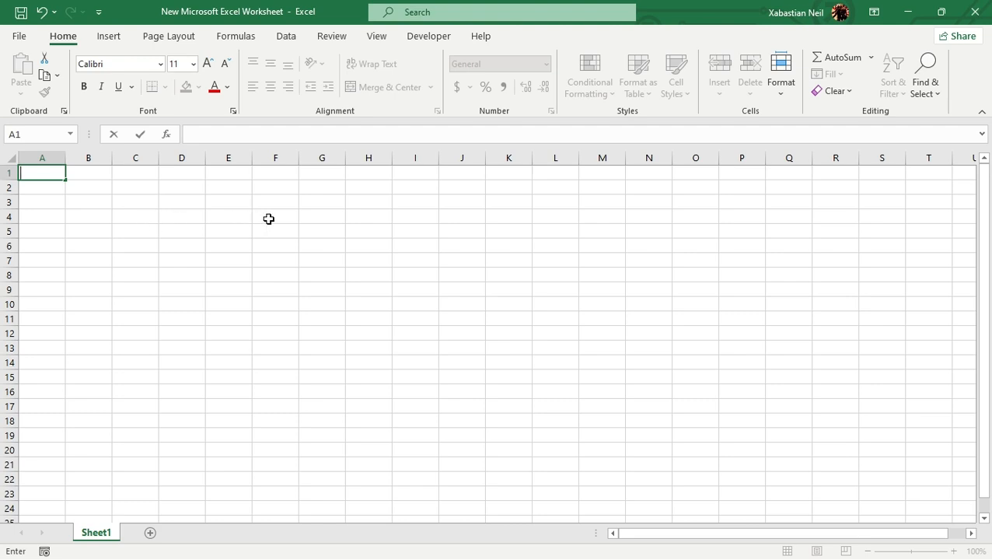
{"action": "left_click", "coordinate": [275, 215]}
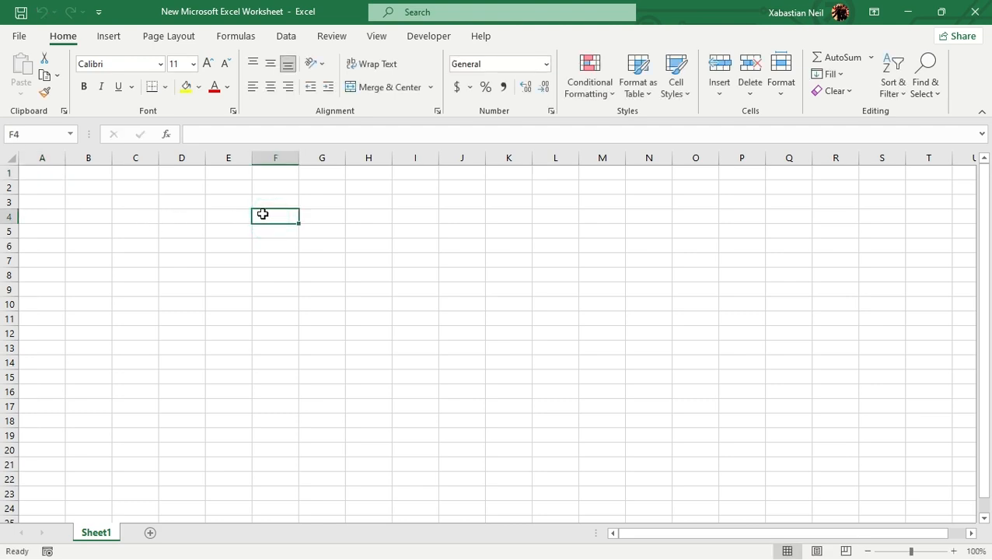
{"action": "type", "text": "fdjsfj"}
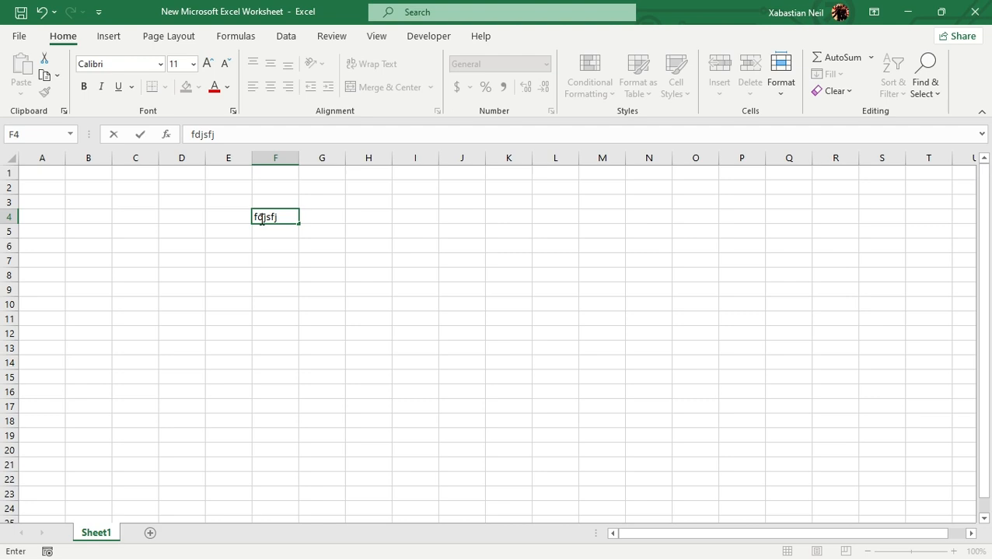
{"action": "key", "text": "Delete"}
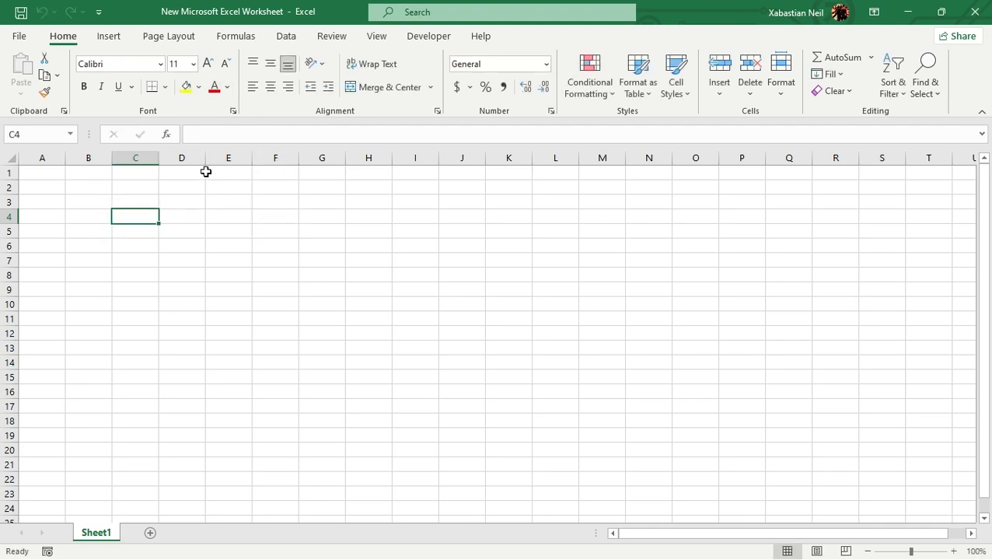
{"action": "mouse_move", "coordinate": [201, 157]}
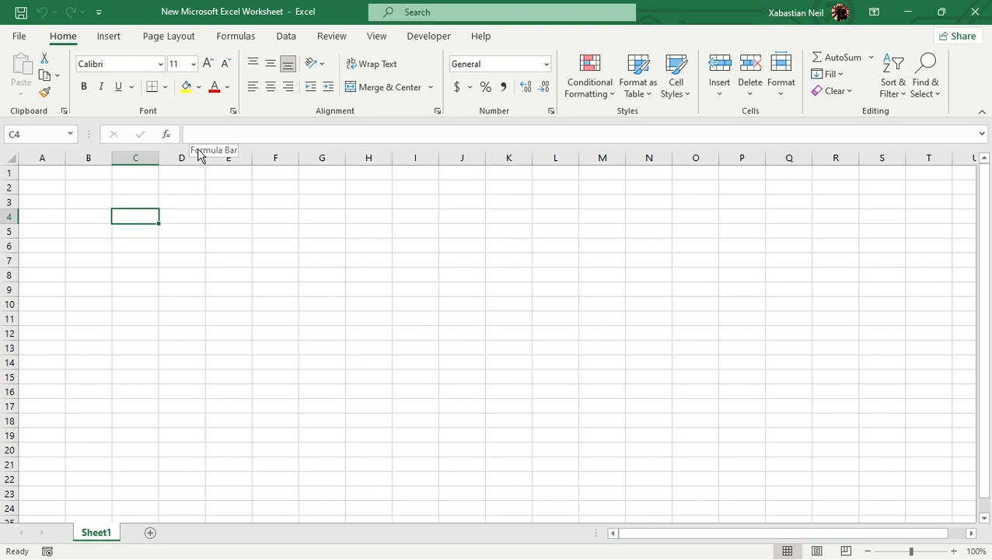
{"action": "mouse_move", "coordinate": [233, 158]}
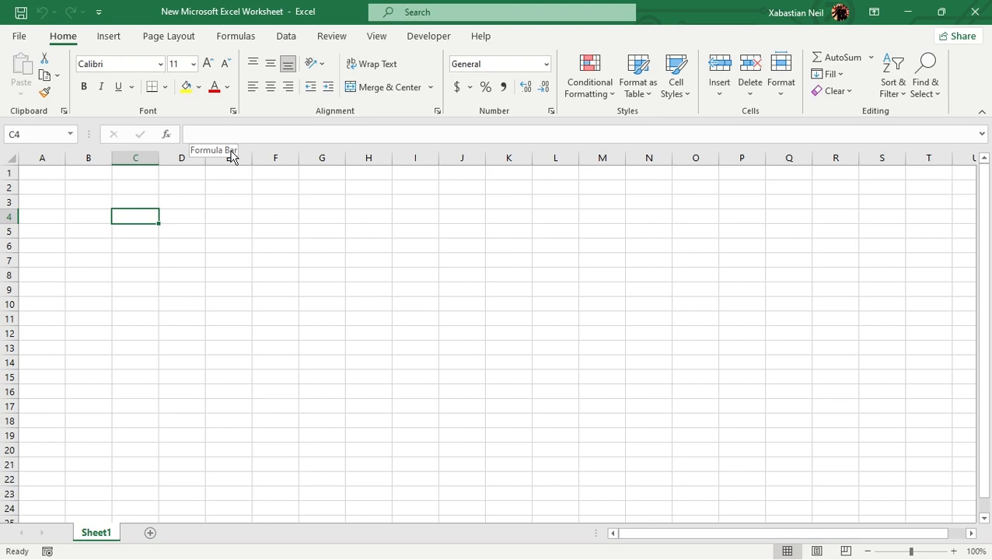
{"action": "mouse_move", "coordinate": [257, 108]}
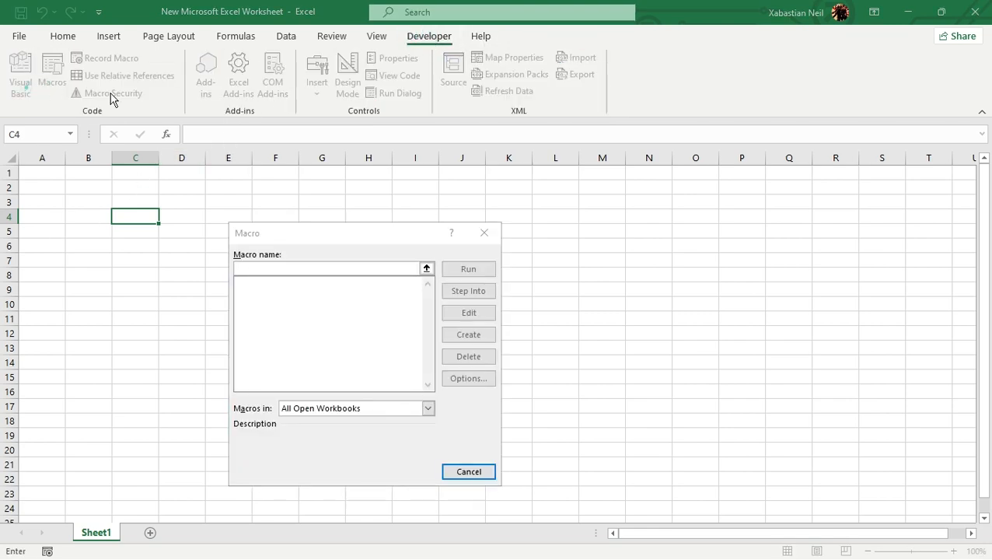
Launch the Visual Basic editor showing the empty Sheet1 code module.
{"action": "left_click", "coordinate": [20, 70]}
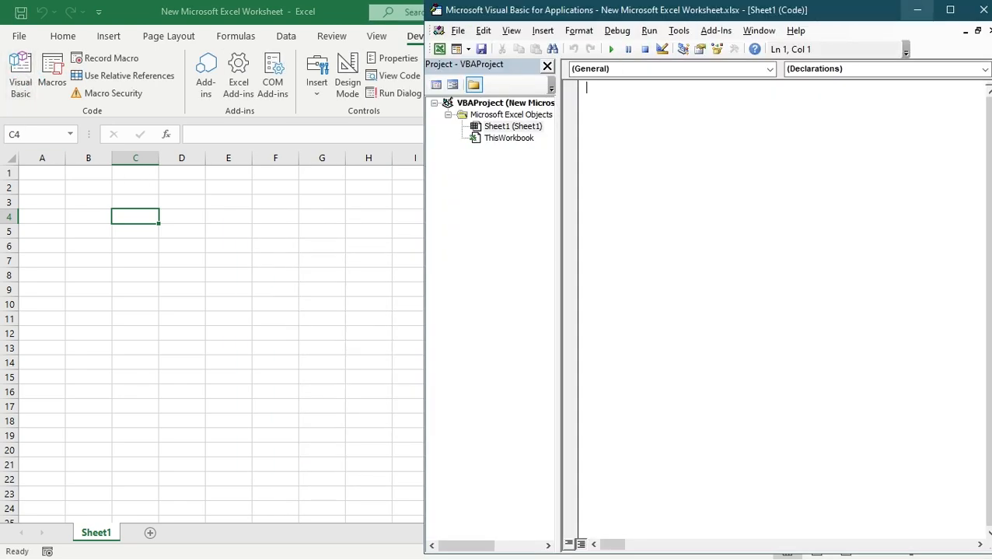
{"action": "mouse_move", "coordinate": [915, 11]}
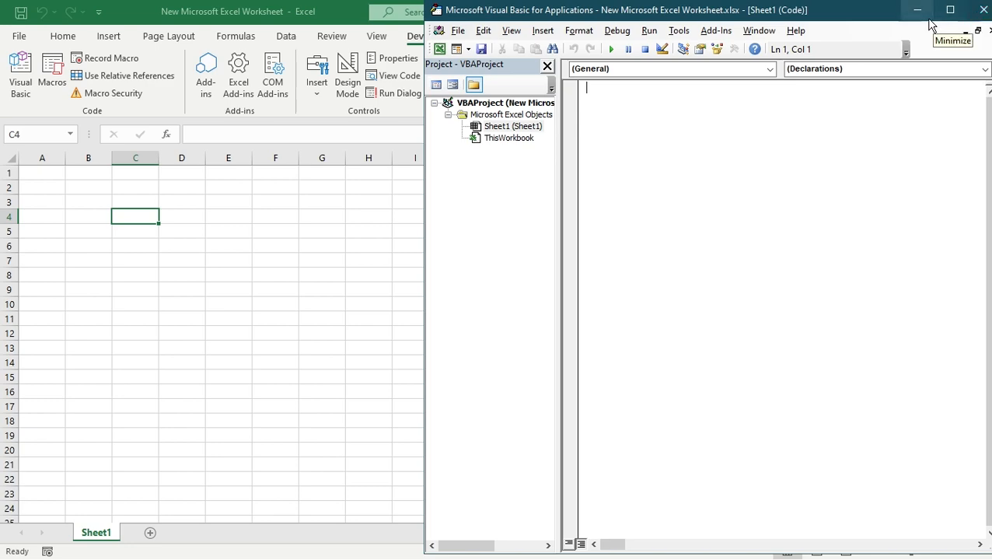
{"action": "mouse_move", "coordinate": [579, 92]}
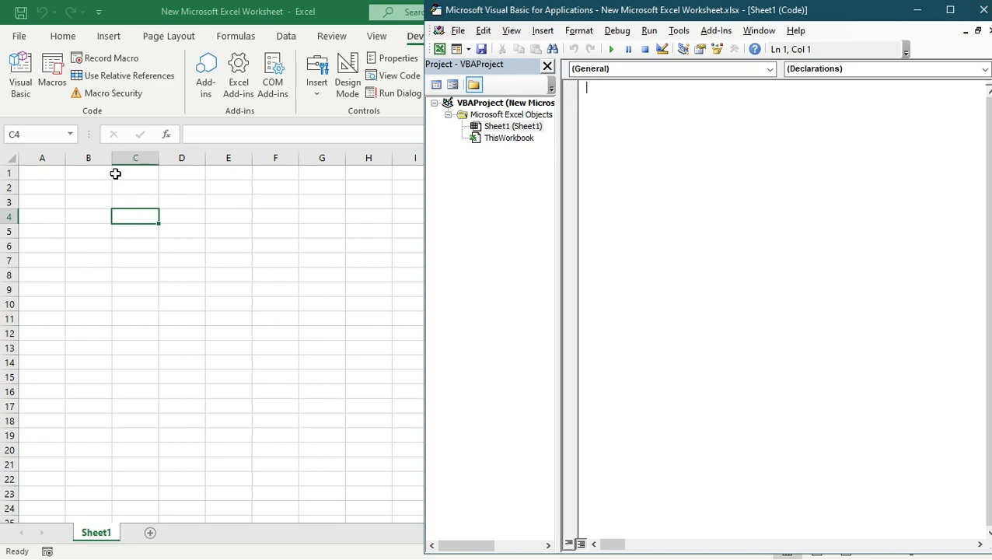
{"action": "mouse_move", "coordinate": [52, 207]}
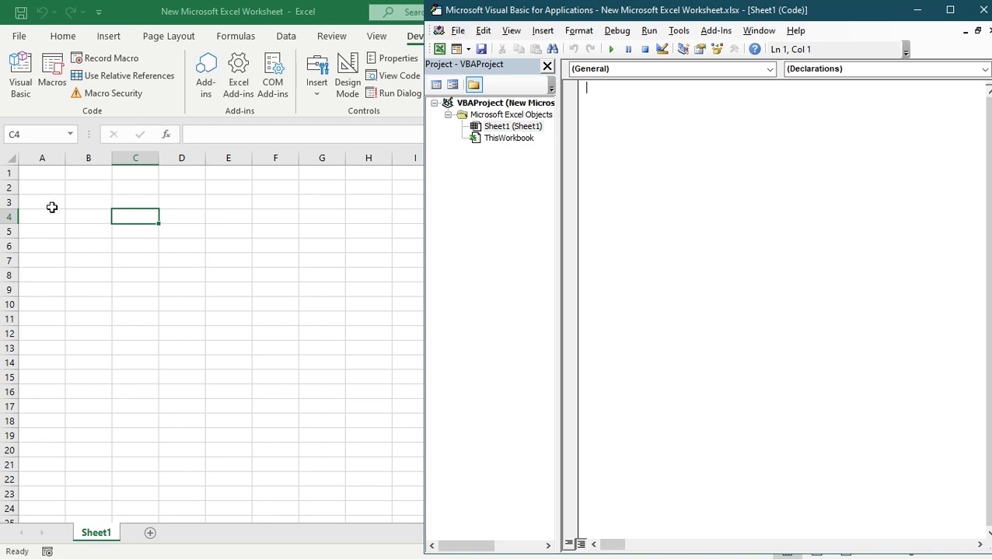
{"action": "mouse_move", "coordinate": [54, 204]}
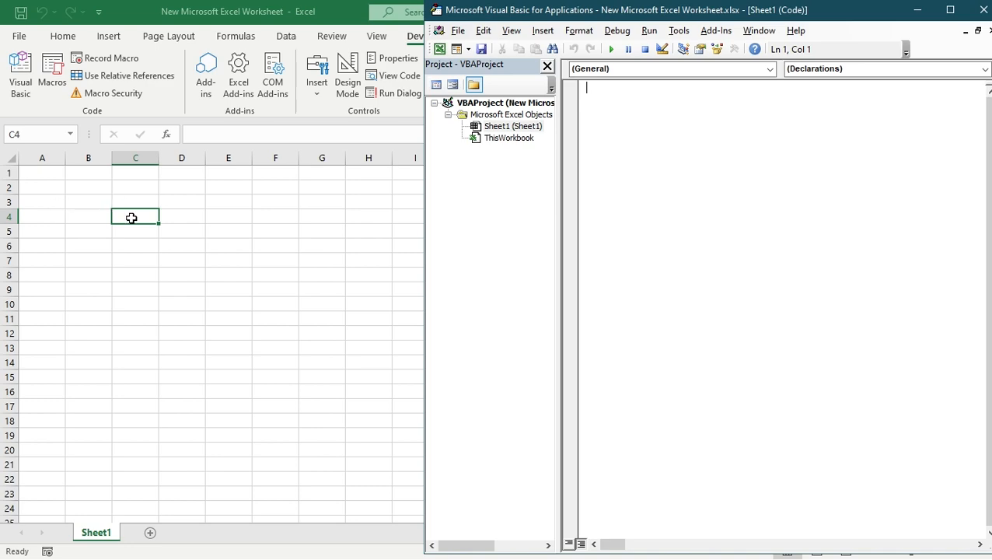
{"action": "mouse_move", "coordinate": [572, 277]}
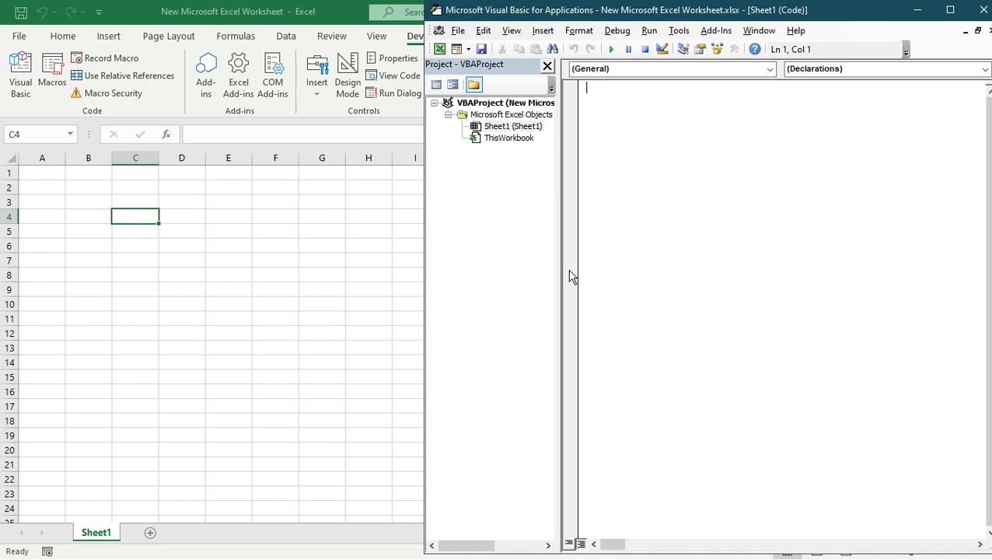
Enter 1, 2, 3 and 4 down cells C4 to C7.
{"action": "type", "text": "2"}
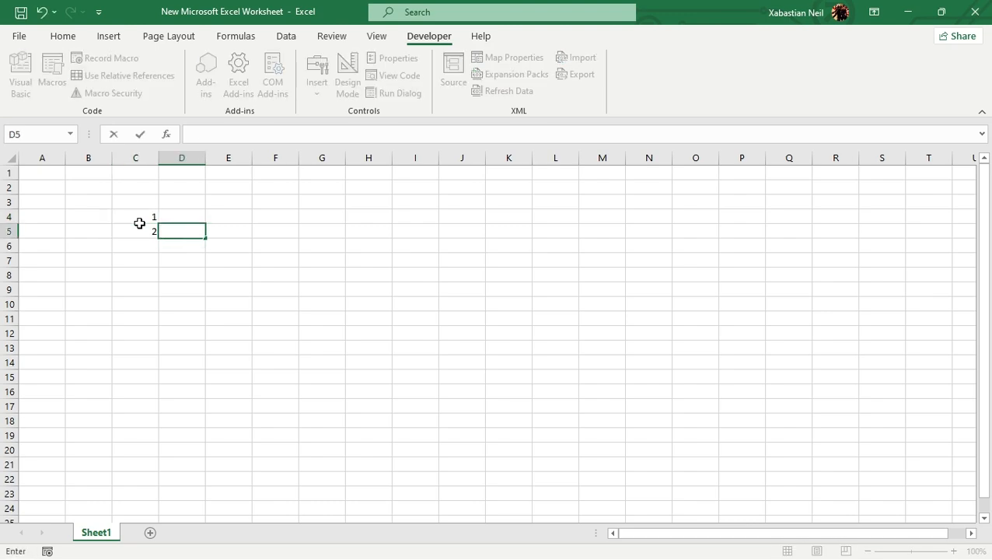
{"action": "type", "text": "3"}
{"action": "left_click", "coordinate": [136, 260]}
{"action": "type", "text": "4"}
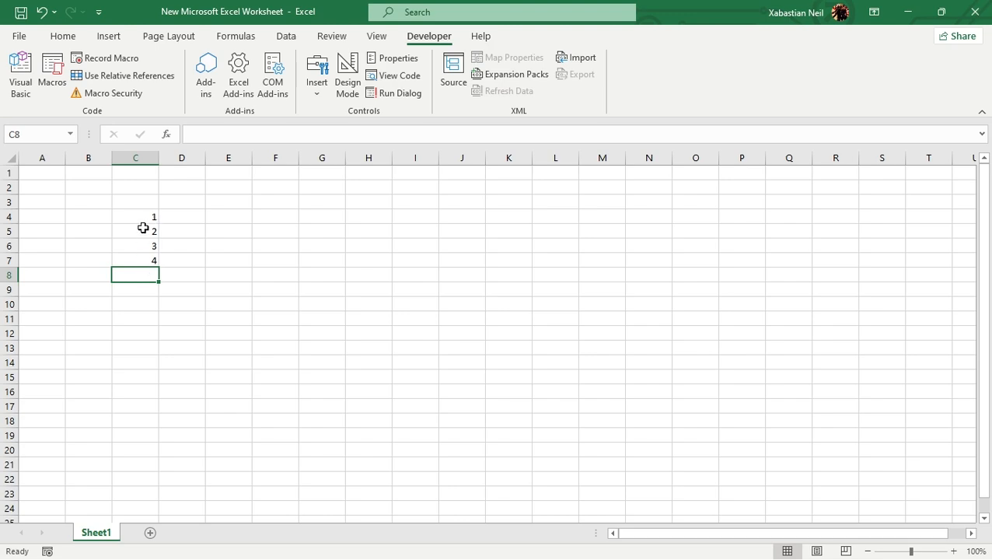
{"action": "mouse_move", "coordinate": [147, 284]}
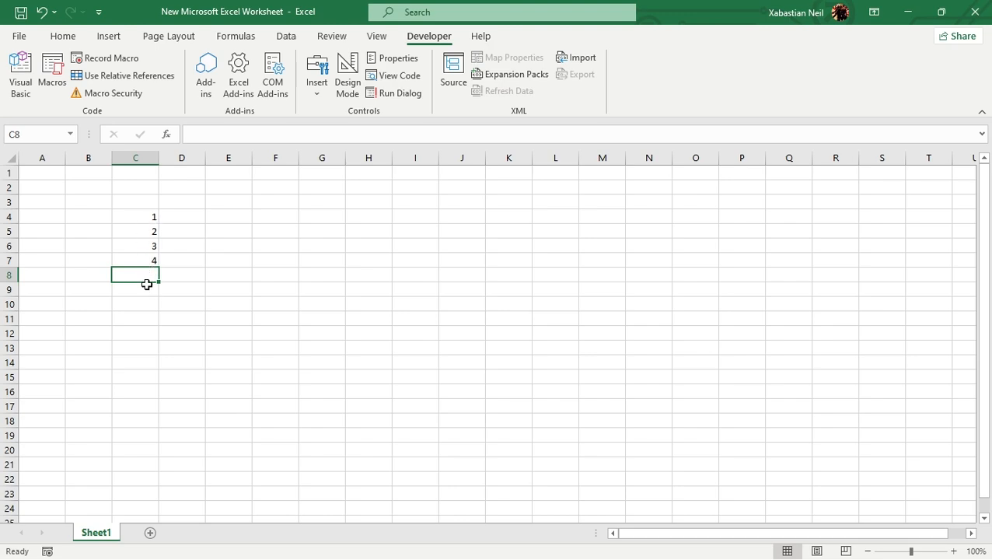
Enter =SUM over C4:C7 in cell C8 so it totals 10.
{"action": "type", "text": "=sum"}
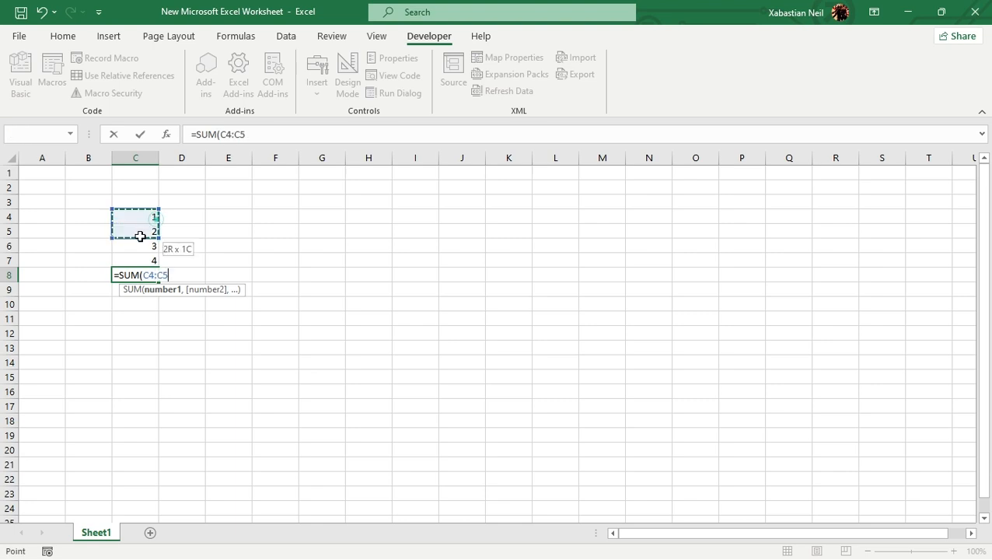
{"action": "left_click_drag", "start_coordinate": [135, 223], "coordinate": [135, 260]}
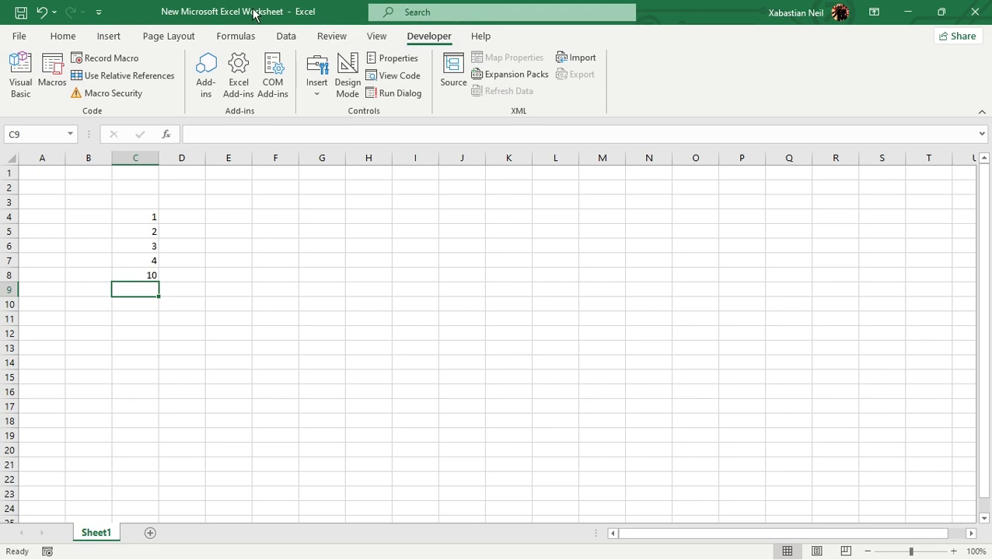
{"action": "left_click", "coordinate": [181, 231]}
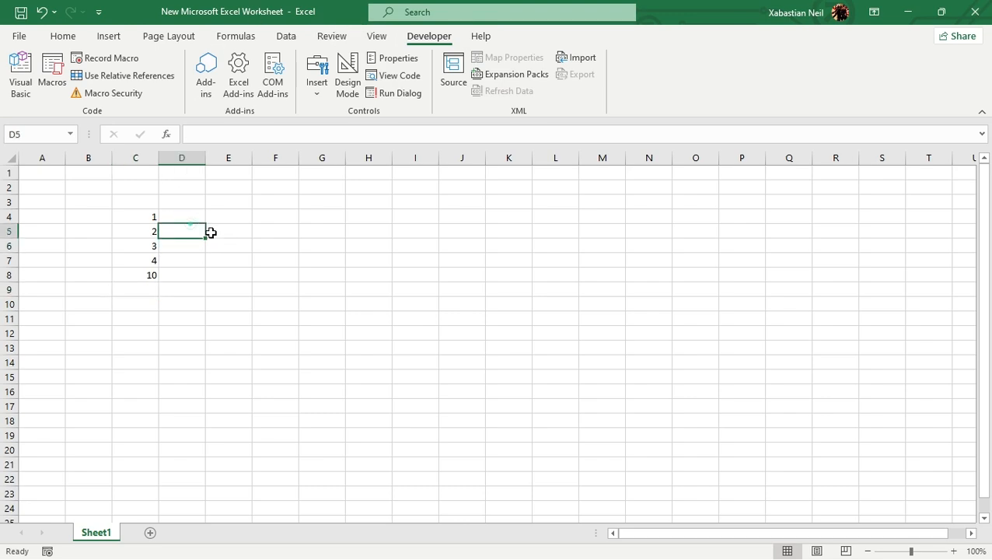
{"action": "left_click", "coordinate": [136, 274]}
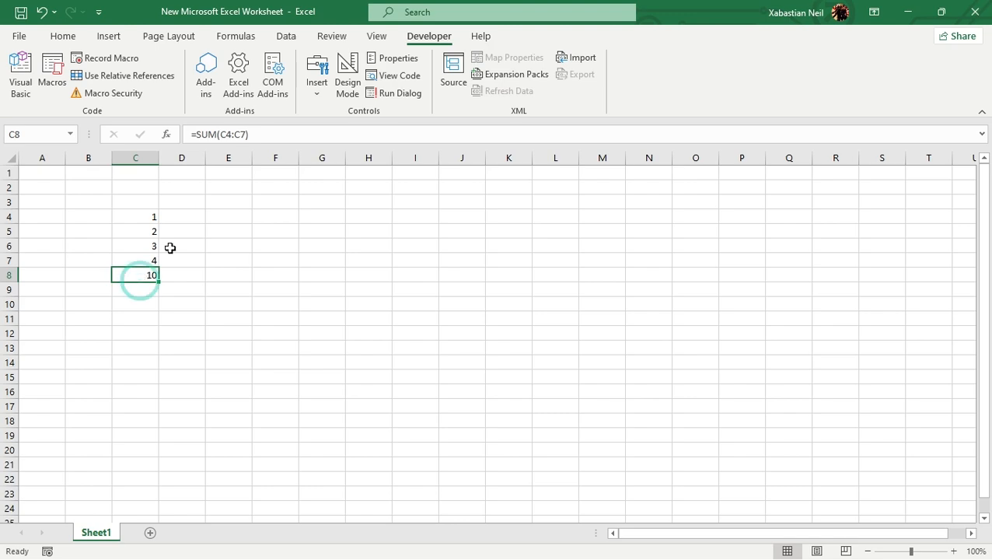
{"action": "left_click", "coordinate": [135, 303]}
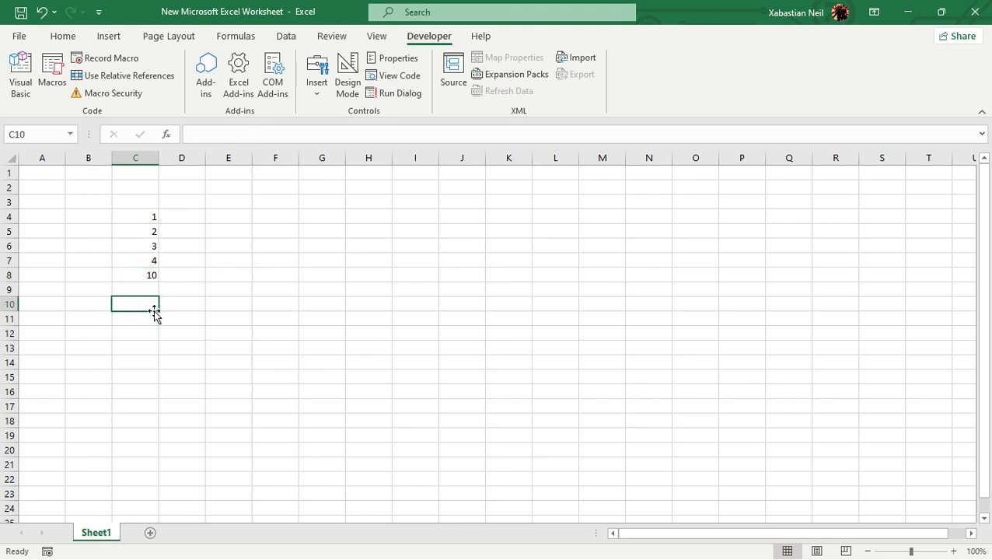
{"action": "type", "text": "=pl"}
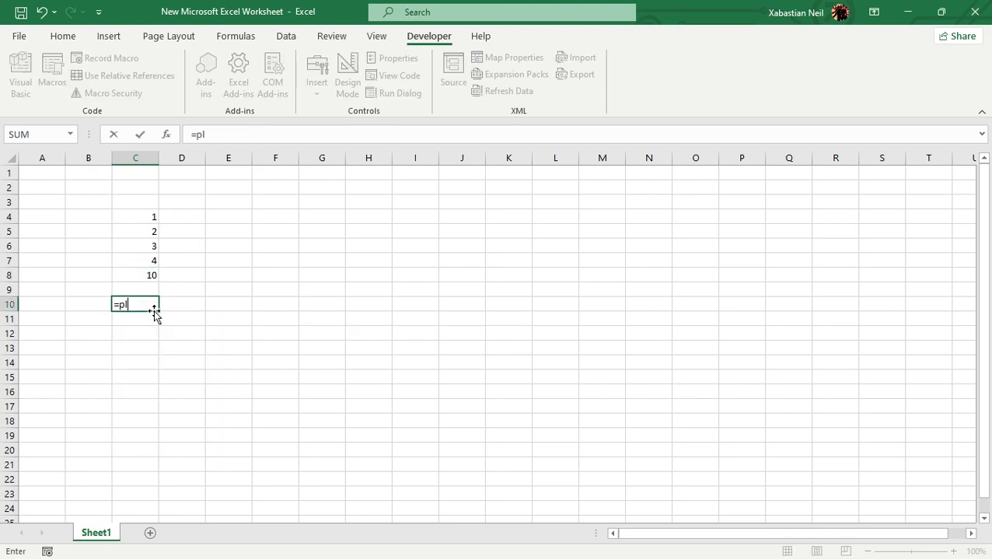
{"action": "type", "text": "us"}
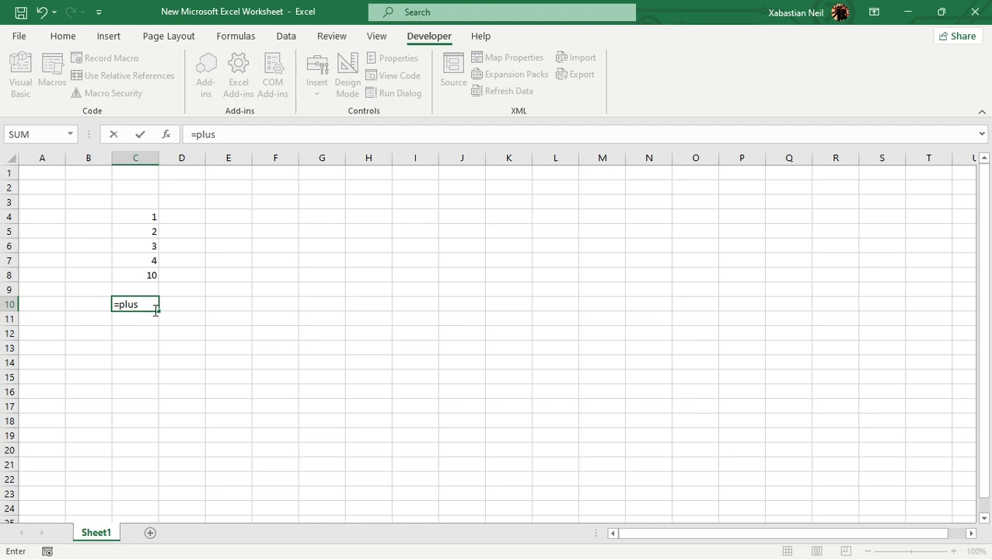
{"action": "left_click", "coordinate": [135, 216]}
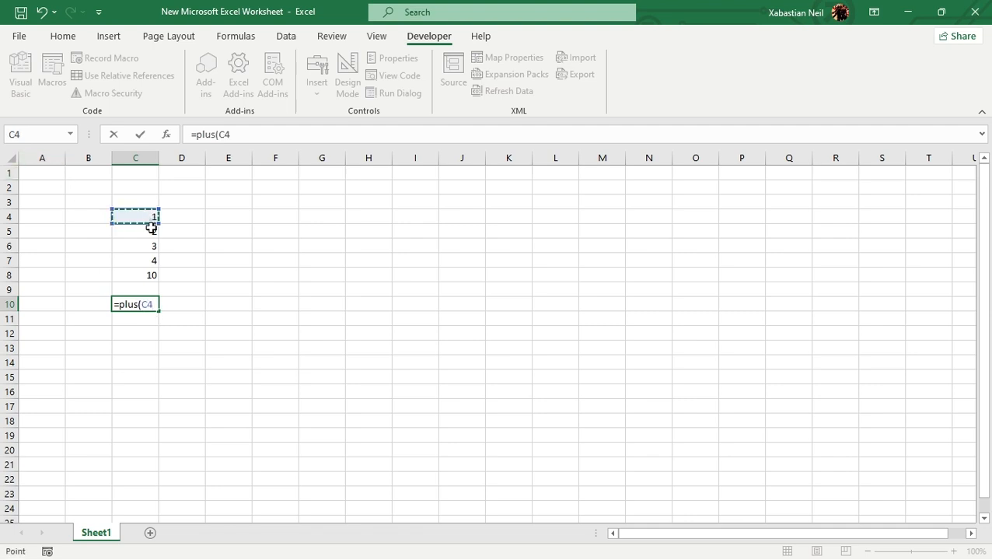
{"action": "left_click_drag", "start_coordinate": [135, 216], "coordinate": [136, 274]}
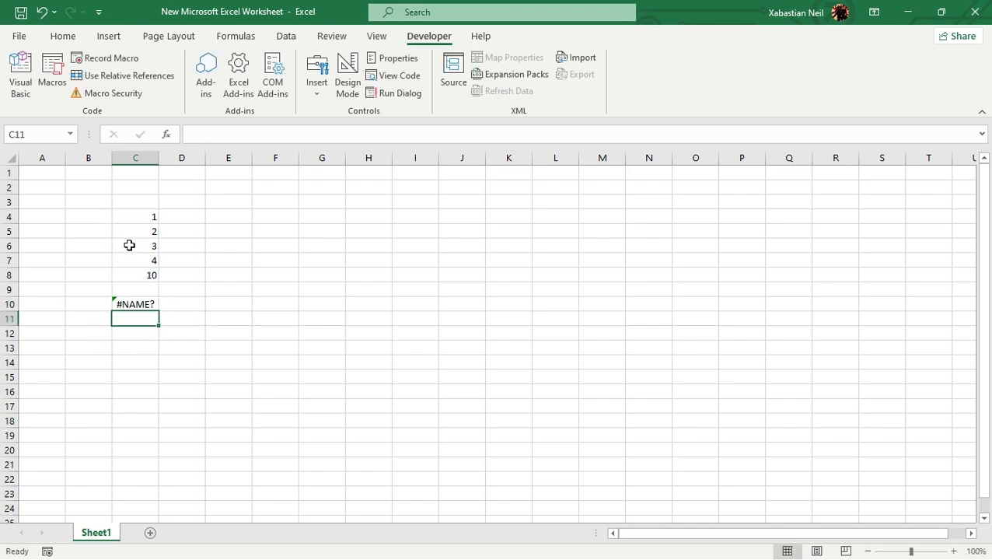
{"action": "mouse_move", "coordinate": [181, 264]}
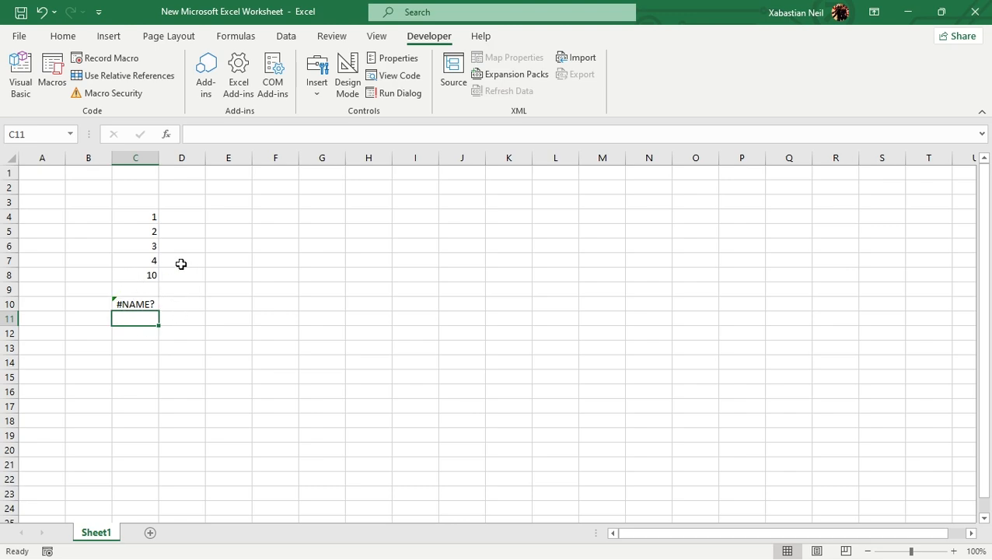
{"action": "mouse_move", "coordinate": [171, 274]}
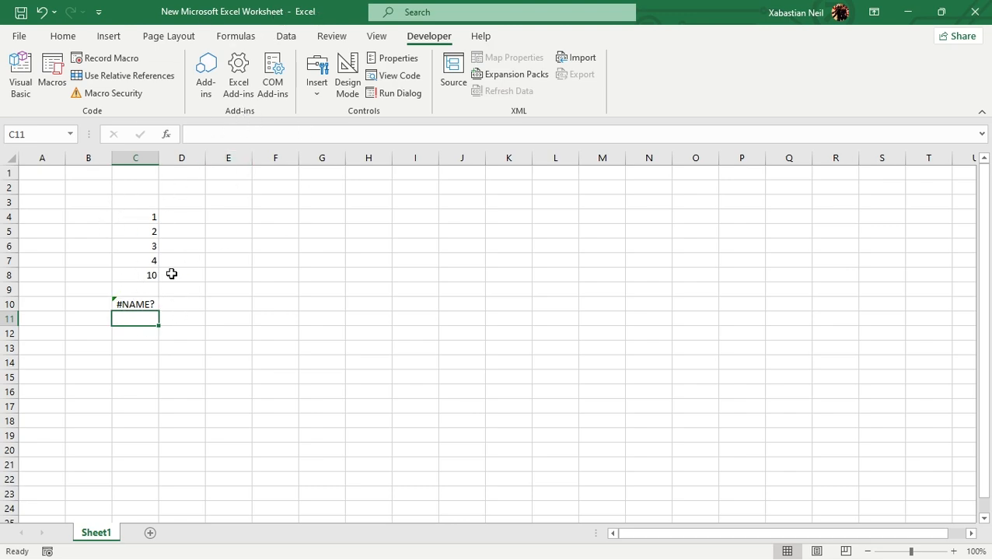
{"action": "mouse_move", "coordinate": [125, 272]}
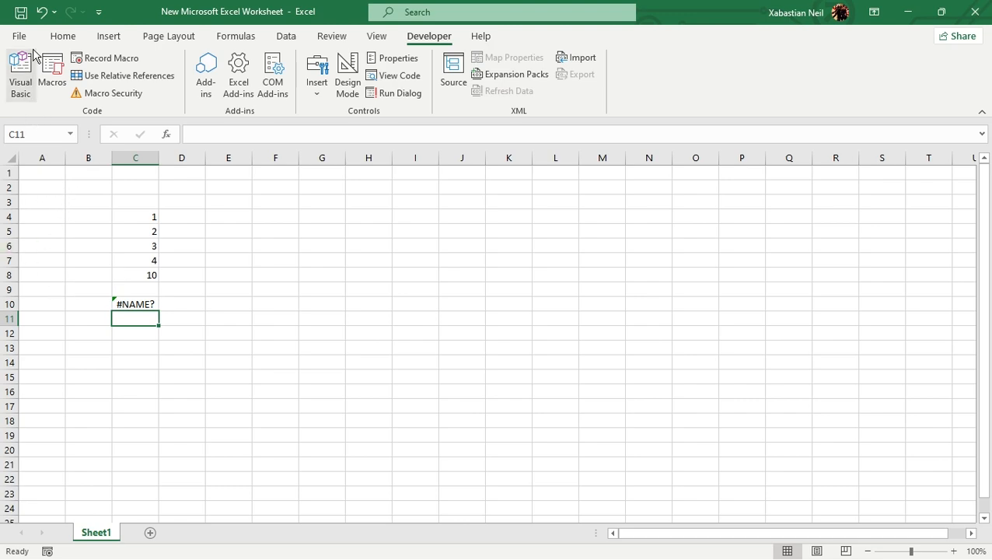
Launch the Visual Basic editor again with the empty Sheet1 code window.
{"action": "left_click", "coordinate": [20, 70]}
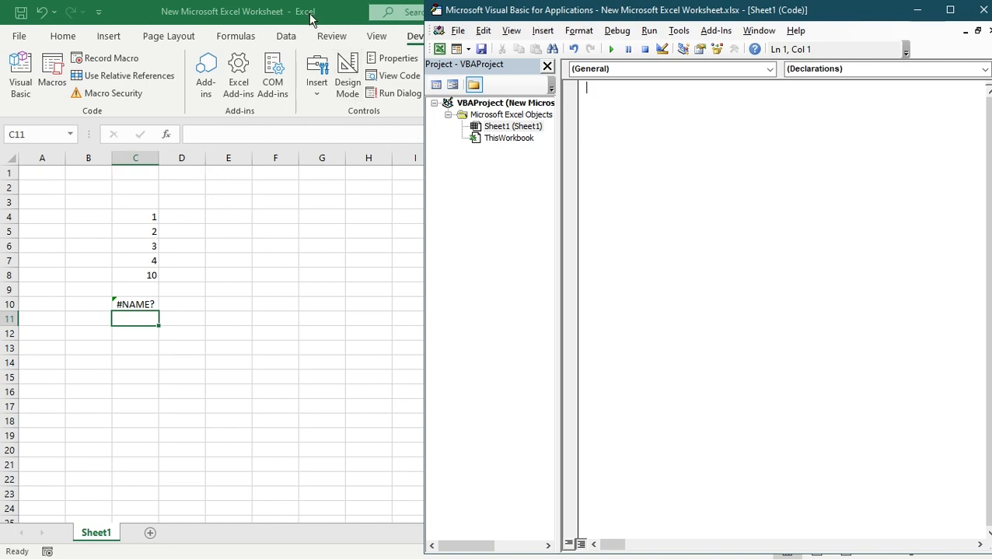
{"action": "mouse_move", "coordinate": [293, 16]}
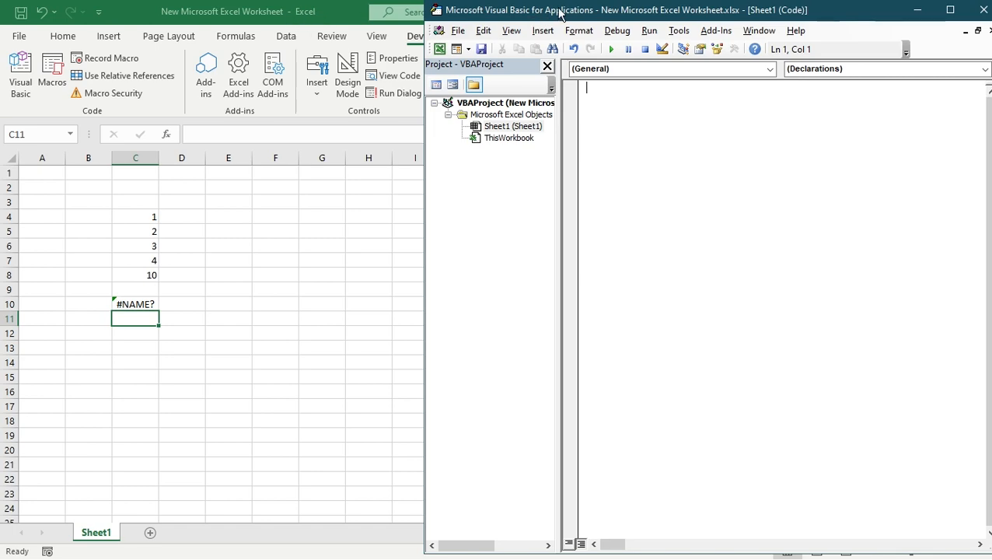
{"action": "mouse_move", "coordinate": [360, 27]}
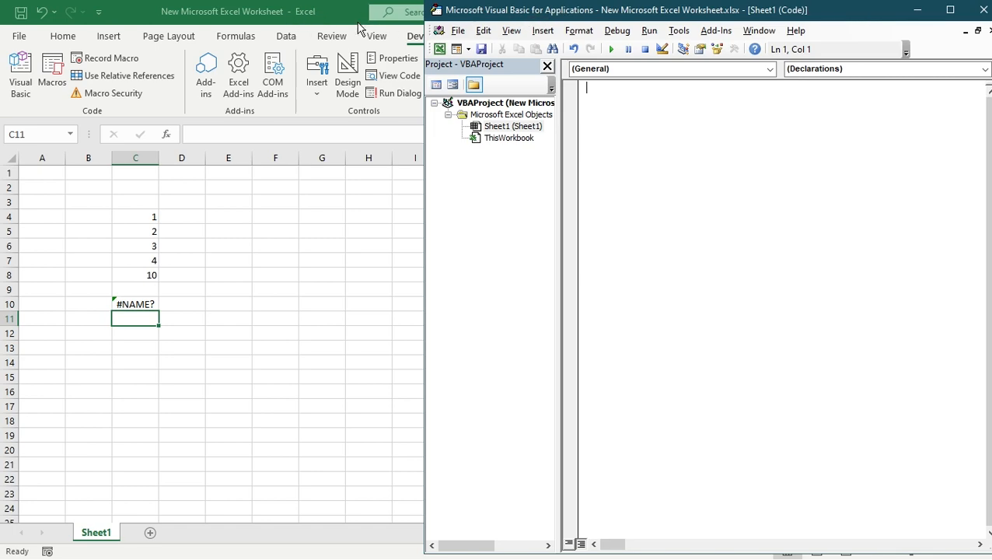
{"action": "mouse_move", "coordinate": [312, 21]}
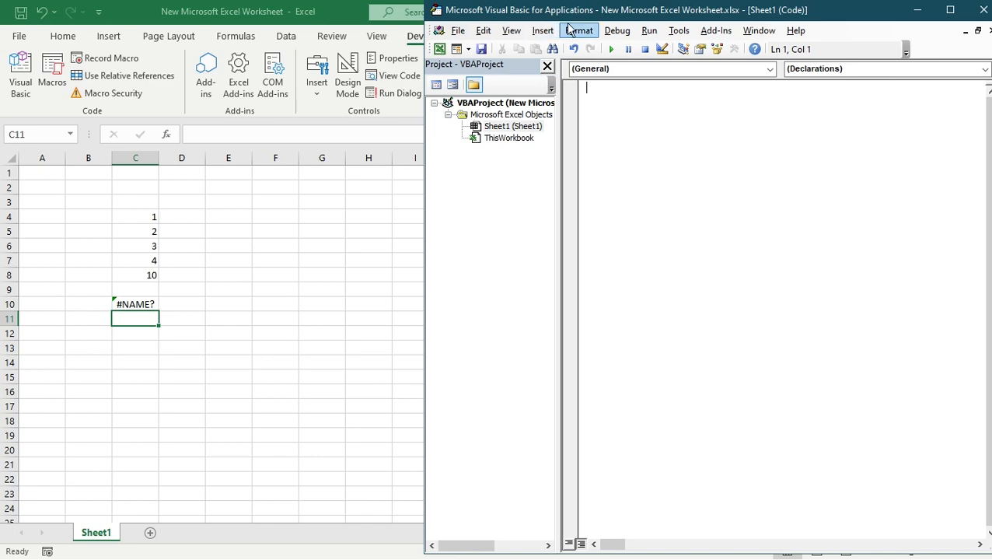
{"action": "mouse_move", "coordinate": [517, 17]}
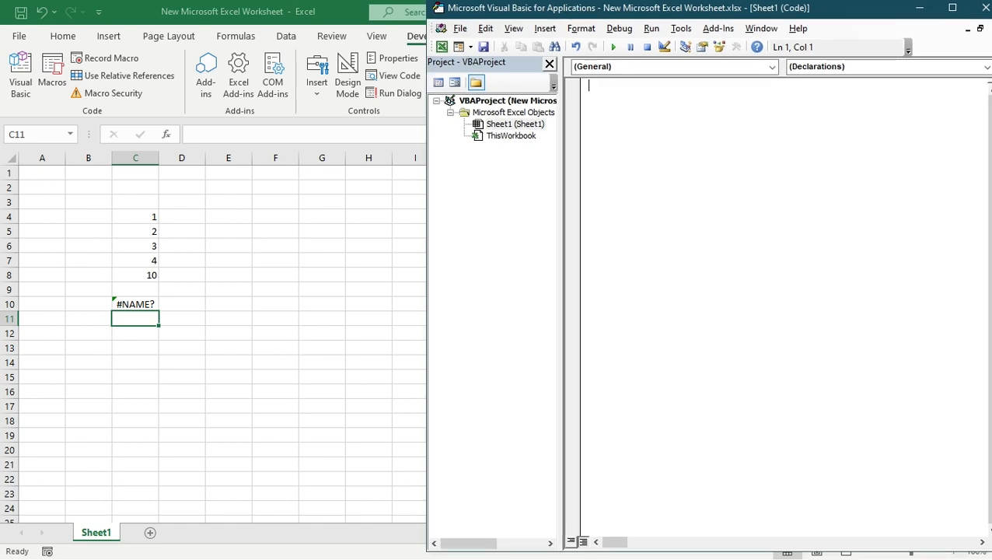
{"action": "mouse_move", "coordinate": [728, 16]}
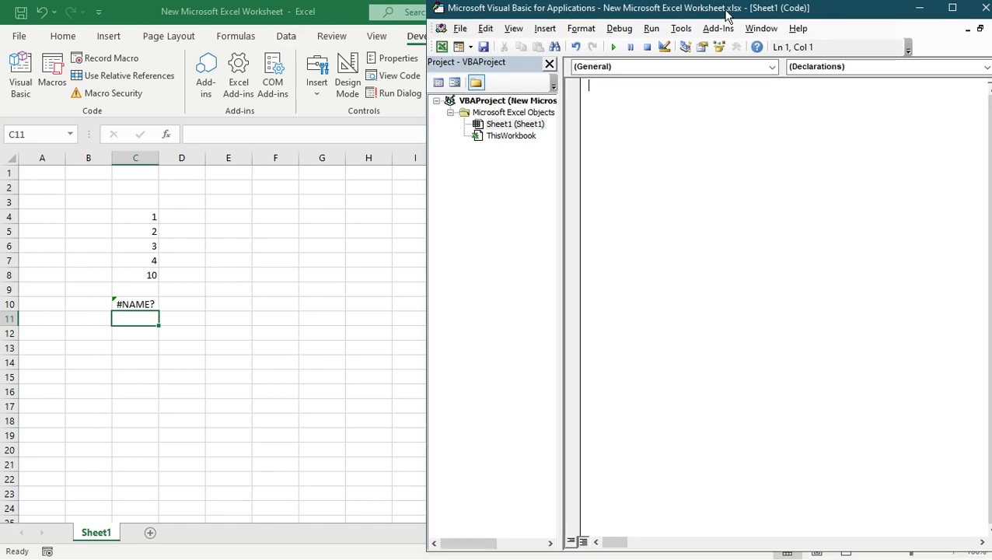
{"action": "mouse_move", "coordinate": [532, 21]}
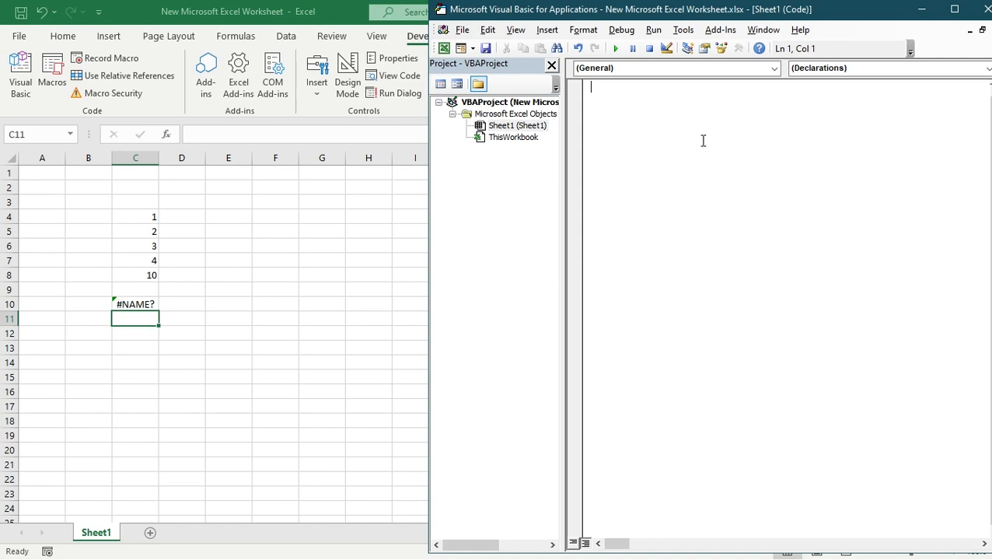
{"action": "mouse_move", "coordinate": [497, 250]}
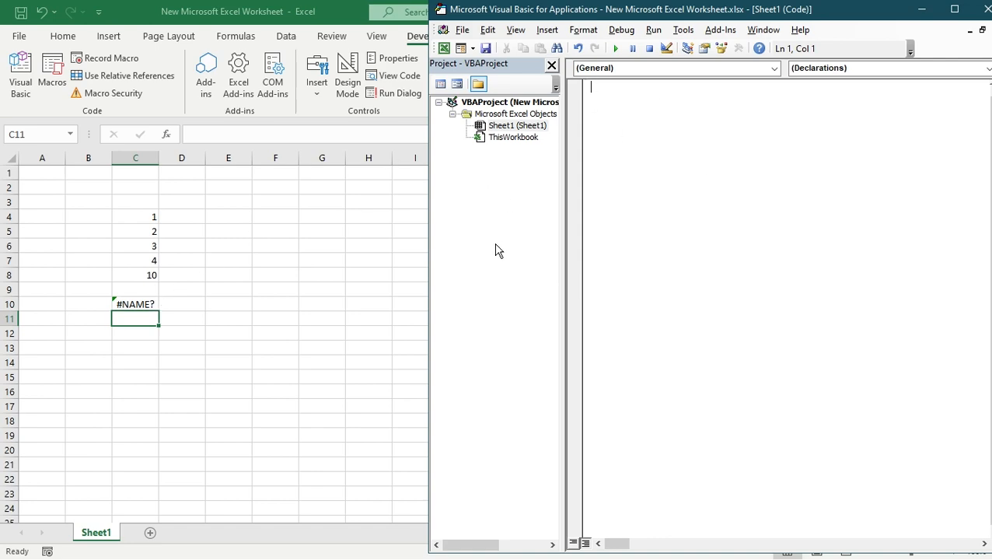
{"action": "mouse_move", "coordinate": [579, 133]}
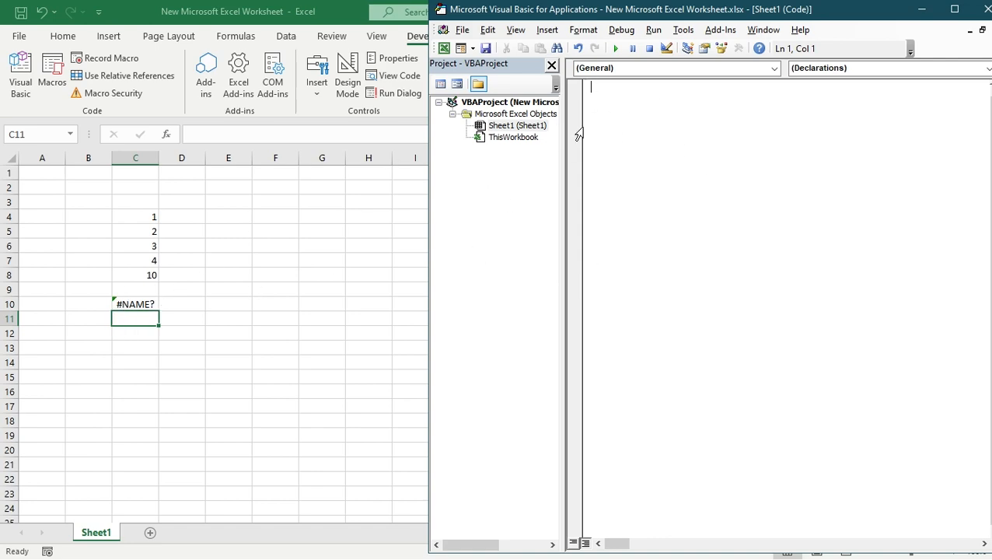
{"action": "mouse_move", "coordinate": [136, 280]}
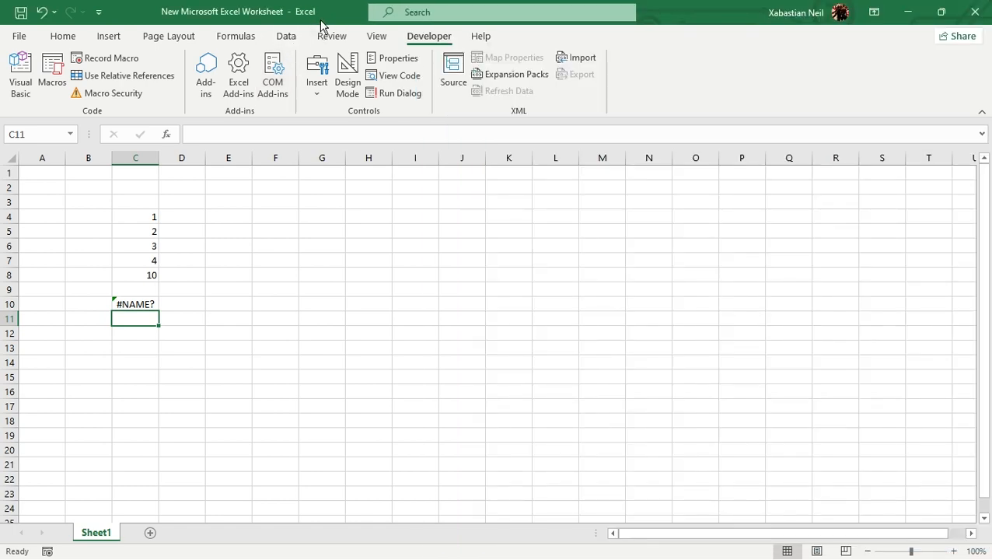
{"action": "mouse_move", "coordinate": [114, 93]}
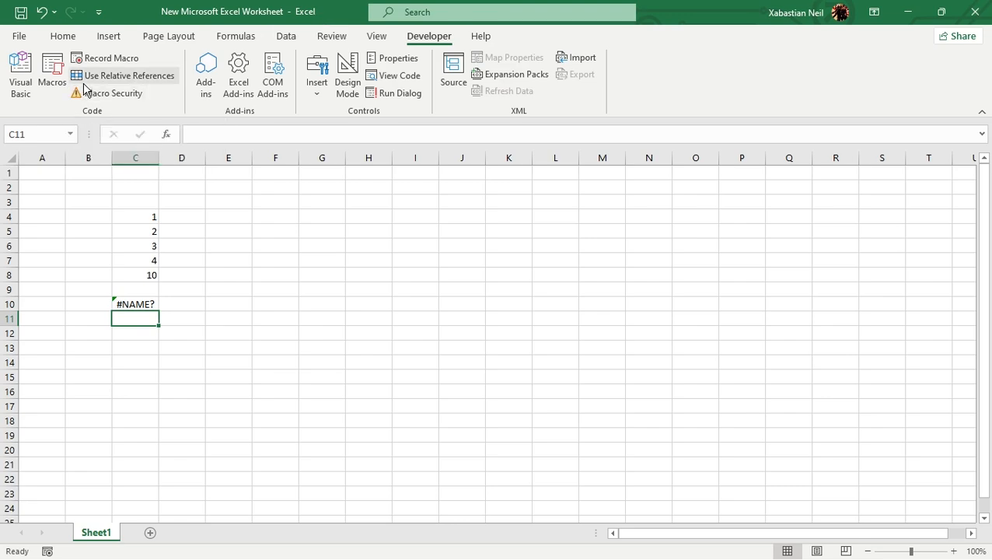
{"action": "mouse_move", "coordinate": [128, 74]}
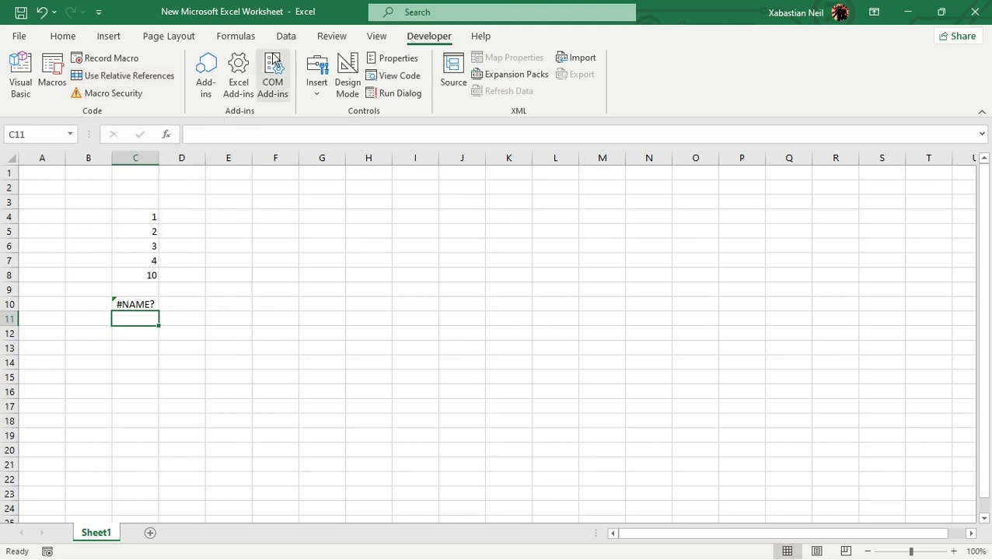
{"action": "mouse_move", "coordinate": [317, 14]}
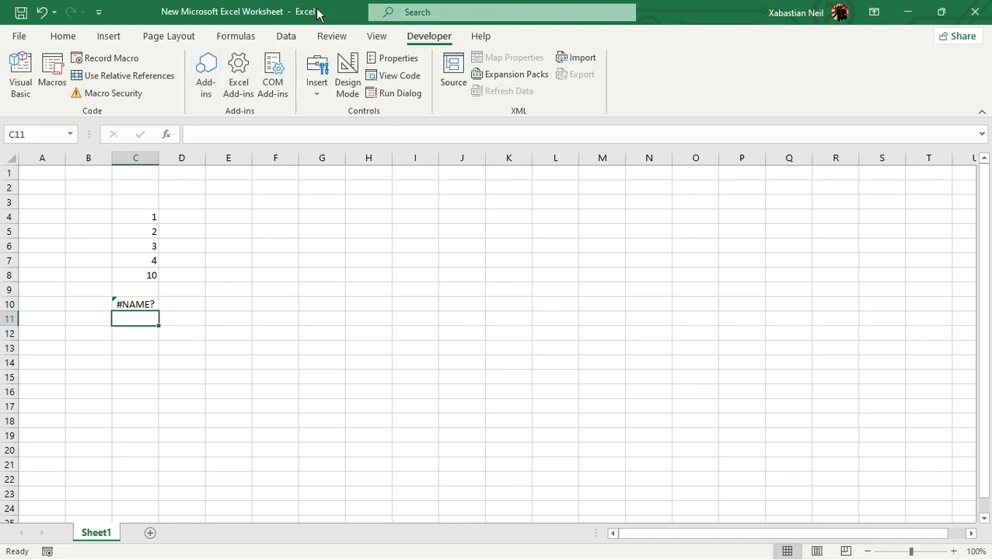
{"action": "mouse_move", "coordinate": [346, 109]}
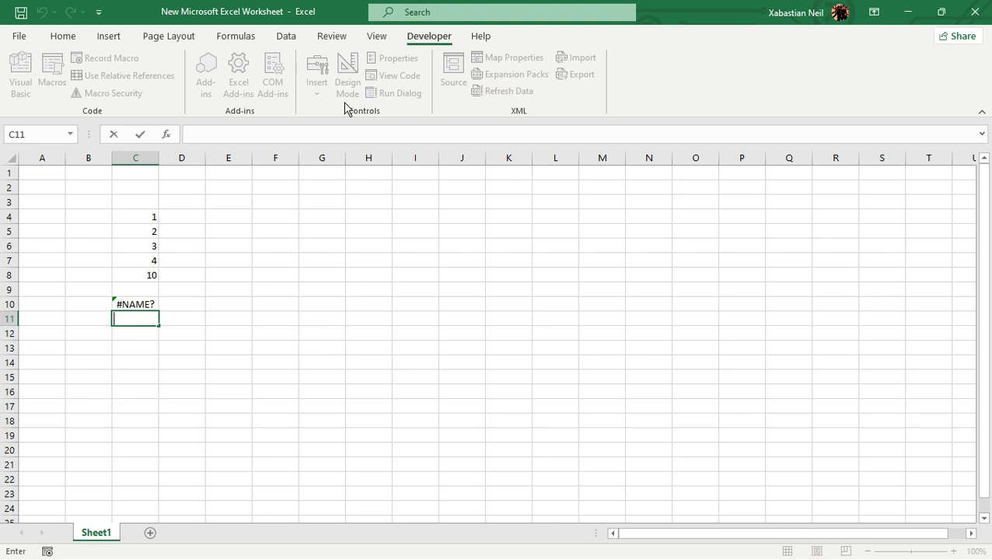
{"action": "mouse_move", "coordinate": [354, 104]}
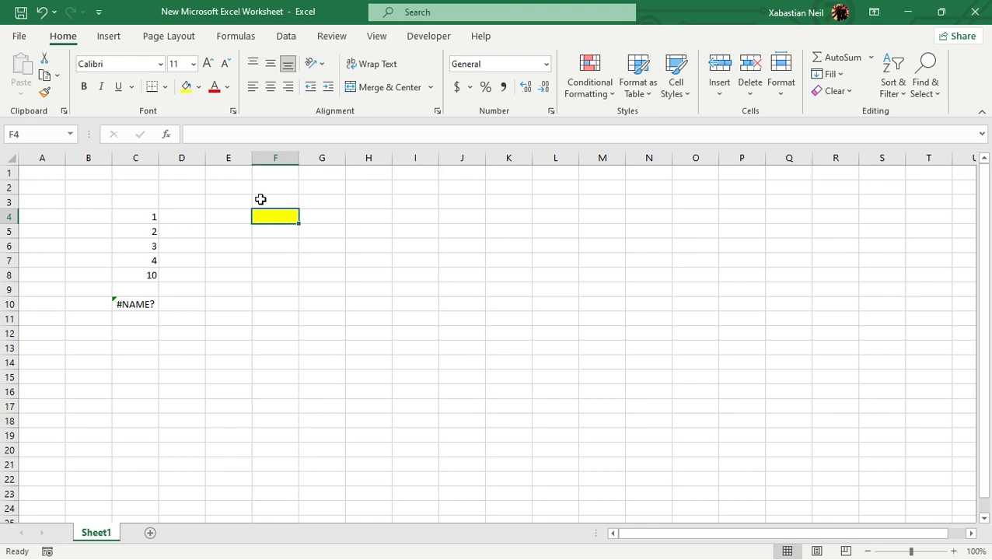
{"action": "mouse_move", "coordinate": [471, 177]}
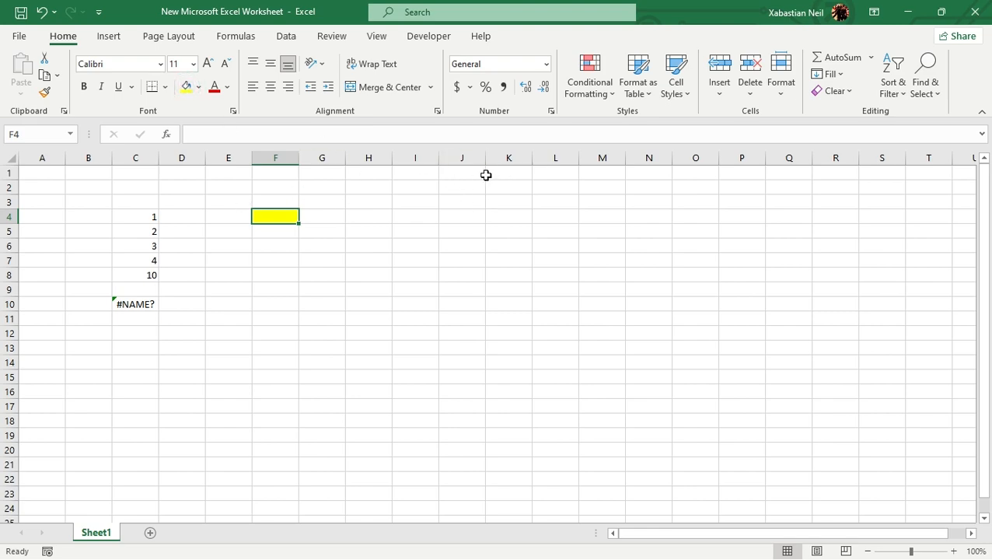
{"action": "mouse_move", "coordinate": [443, 220]}
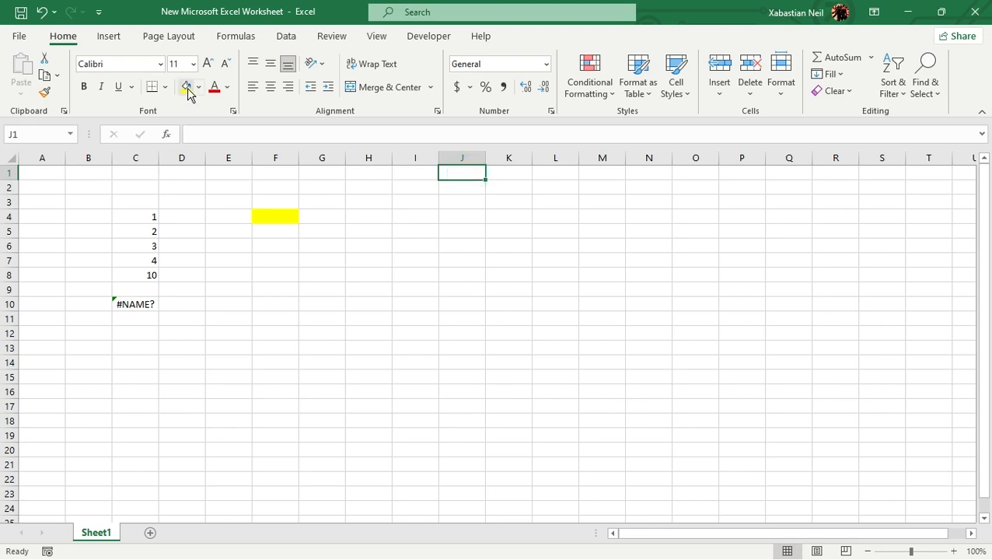
Apply yellow fill to J1 and the F2:L12 block.
{"action": "left_click", "coordinate": [185, 86]}
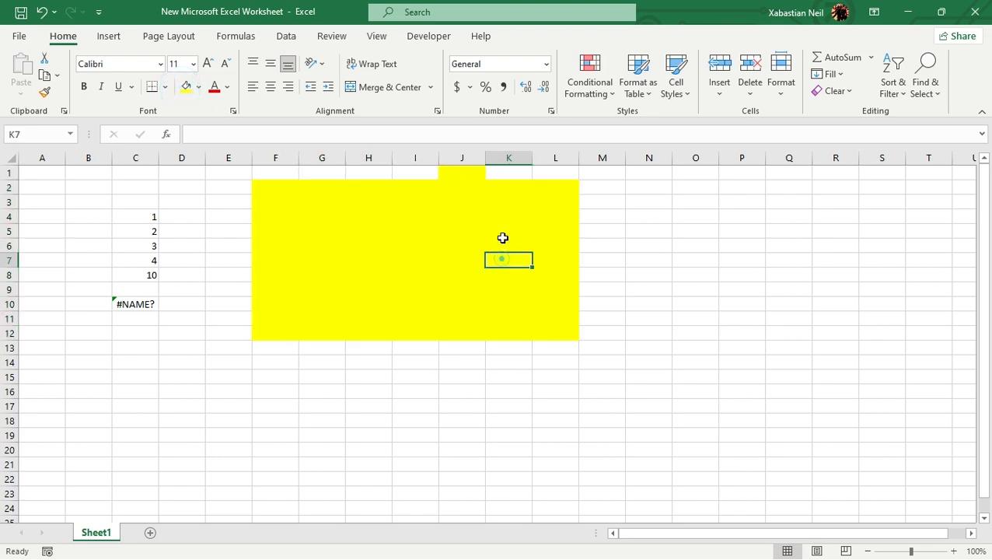
{"action": "left_click", "coordinate": [42, 12]}
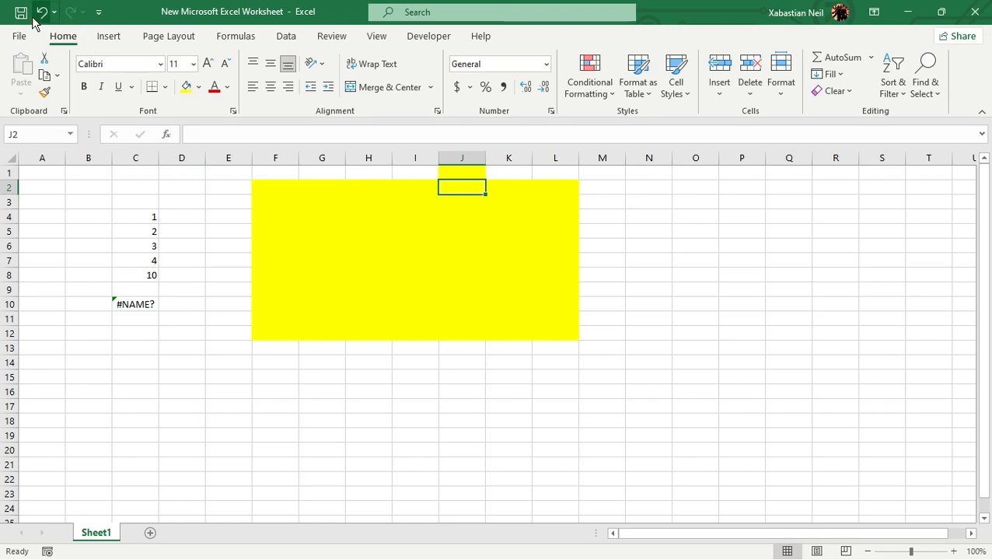